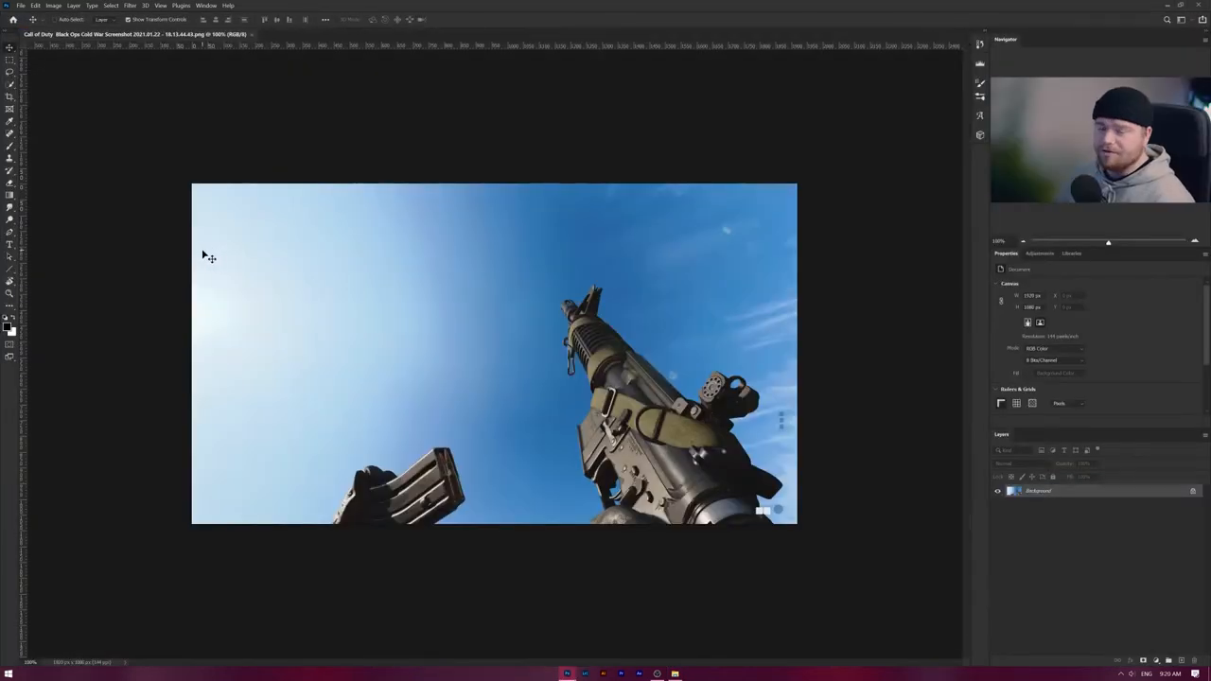
mouse_move(314, 302)
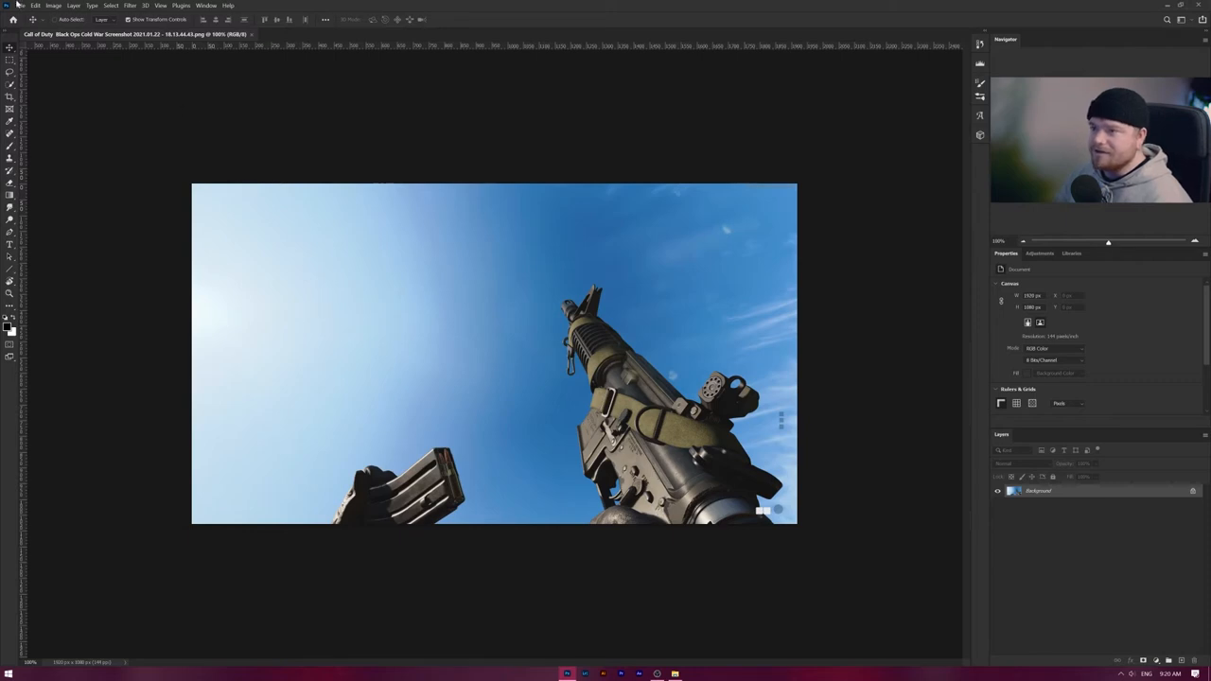
Step: Check the canvas size without changing it, then switch to the Object Selection tool
left_click(53, 6)
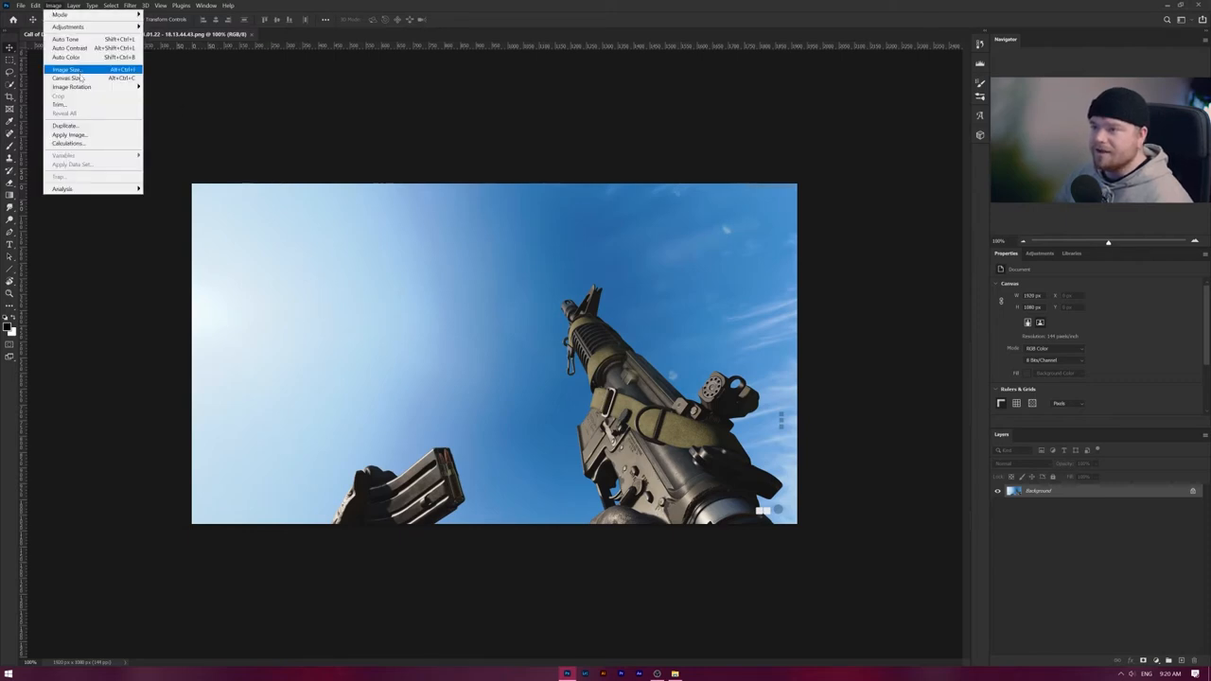
left_click(68, 77)
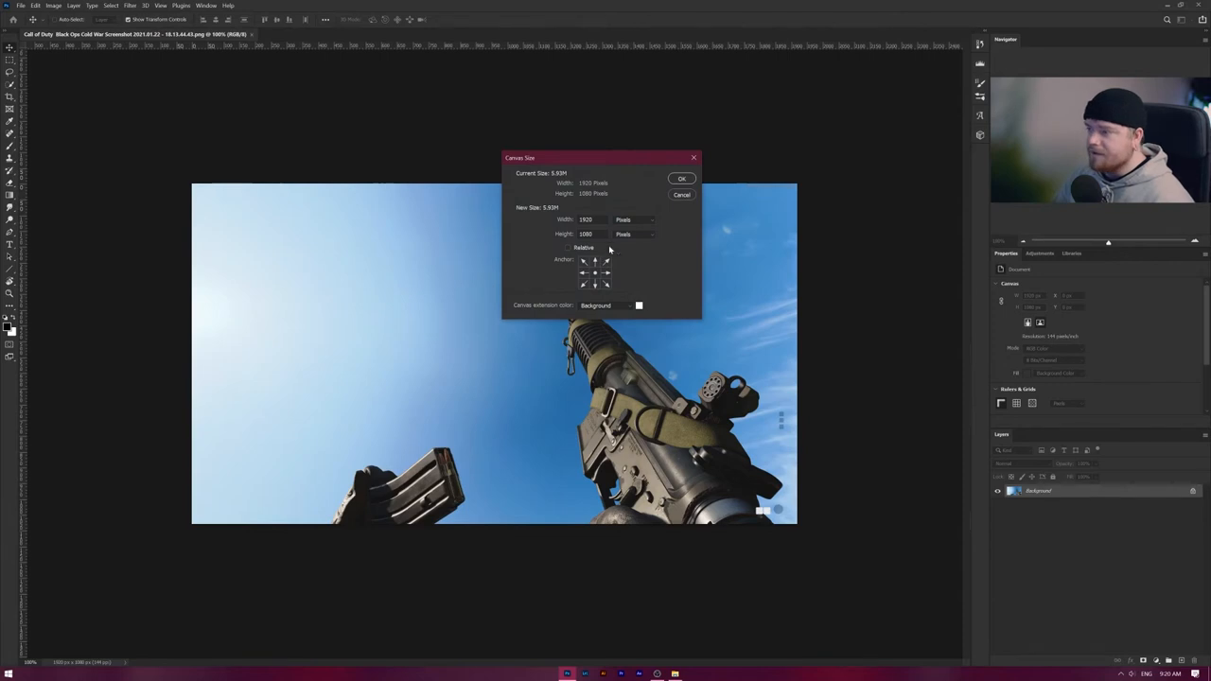
left_click(681, 178)
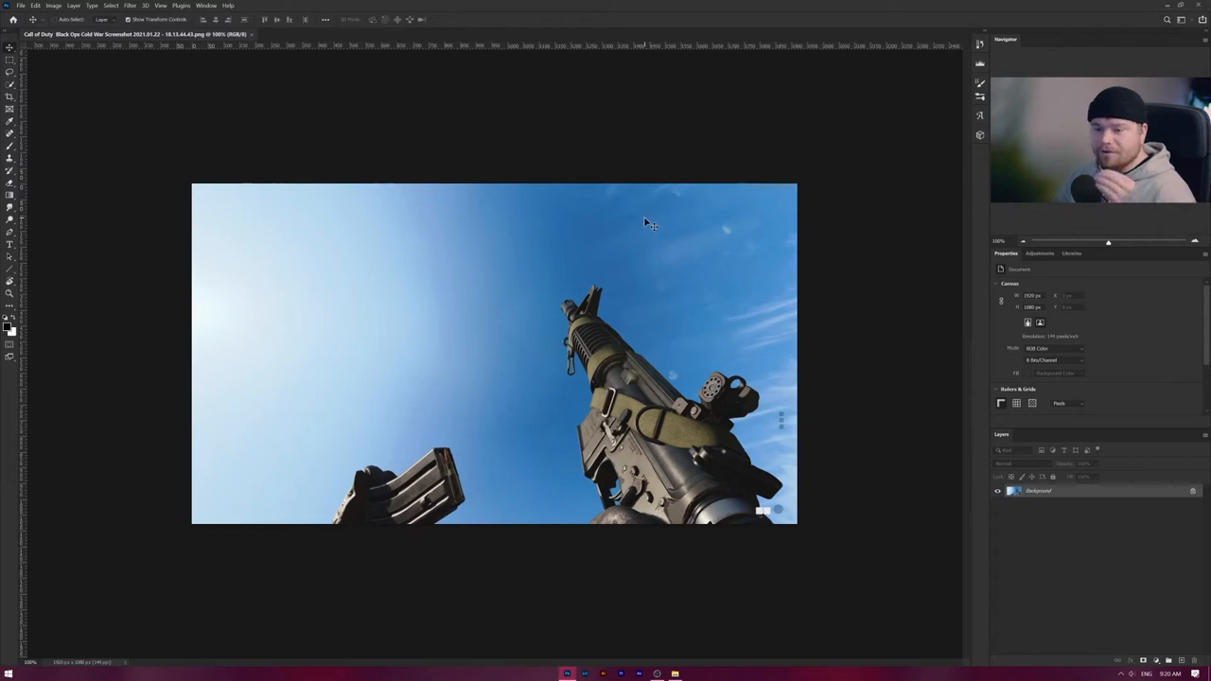
mouse_move(642, 223)
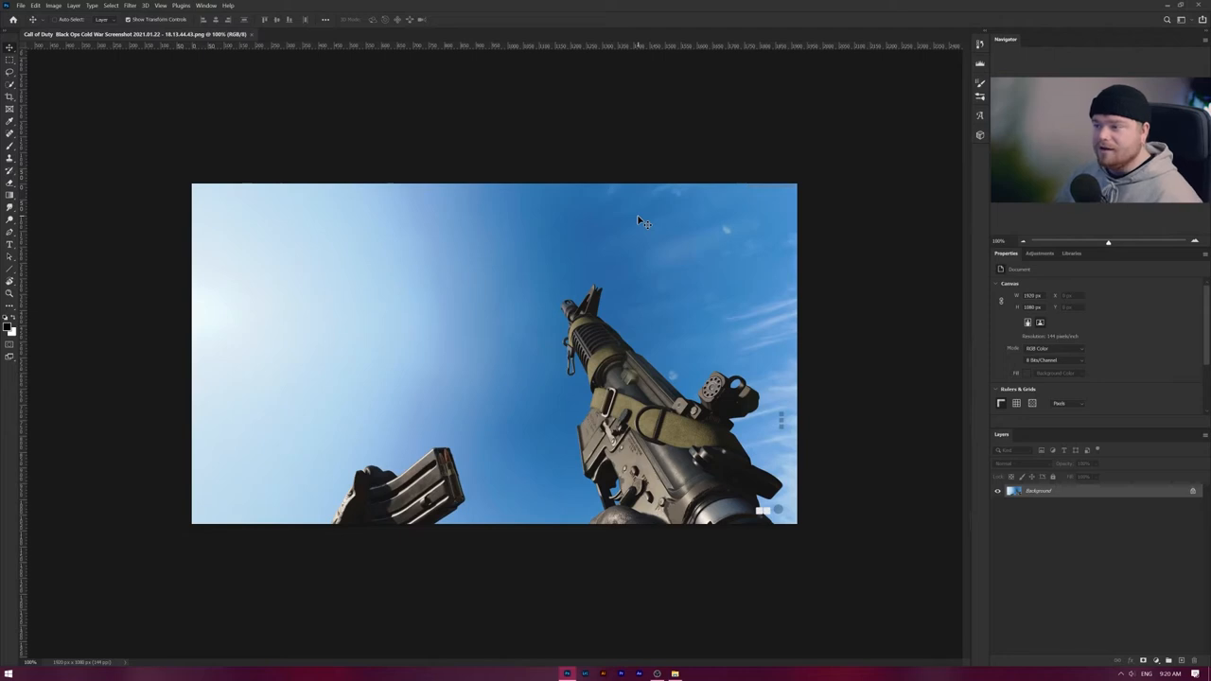
mouse_move(639, 219)
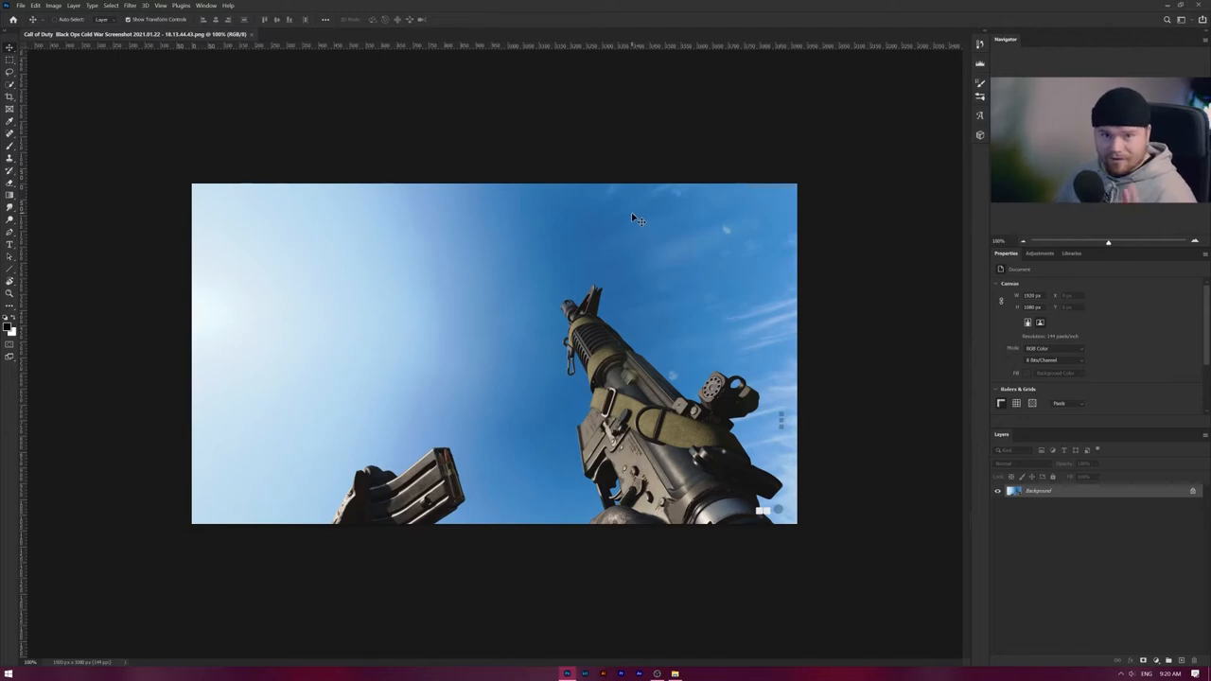
mouse_move(639, 314)
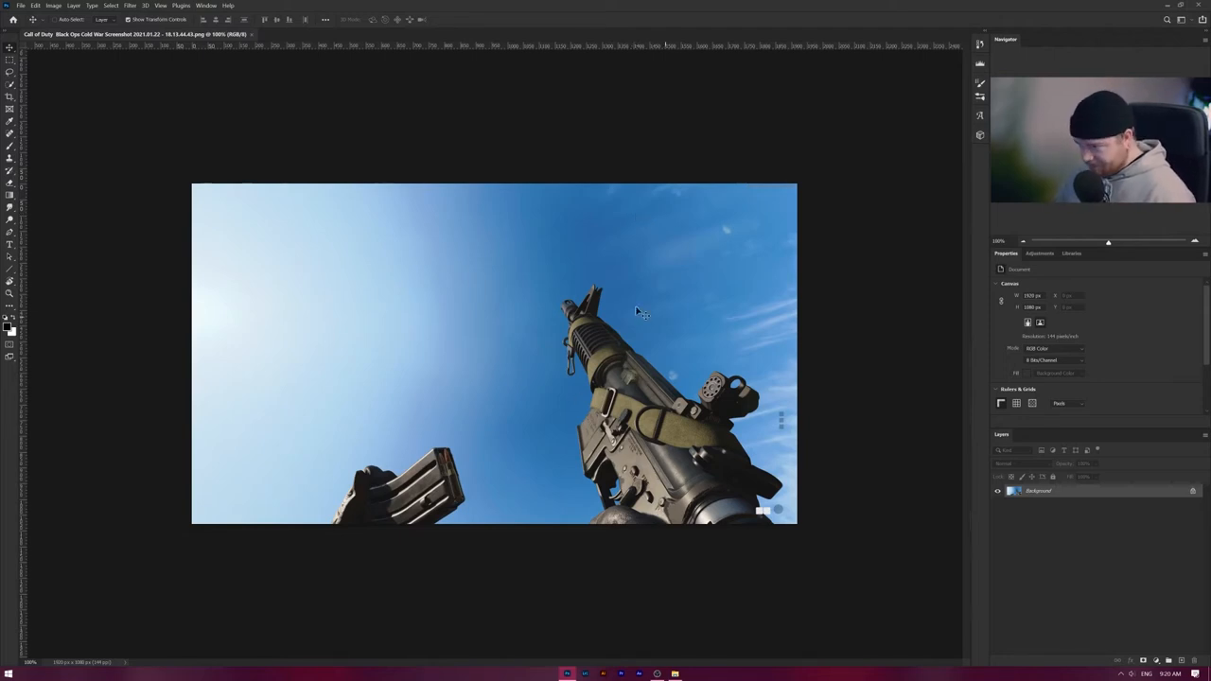
mouse_move(318, 233)
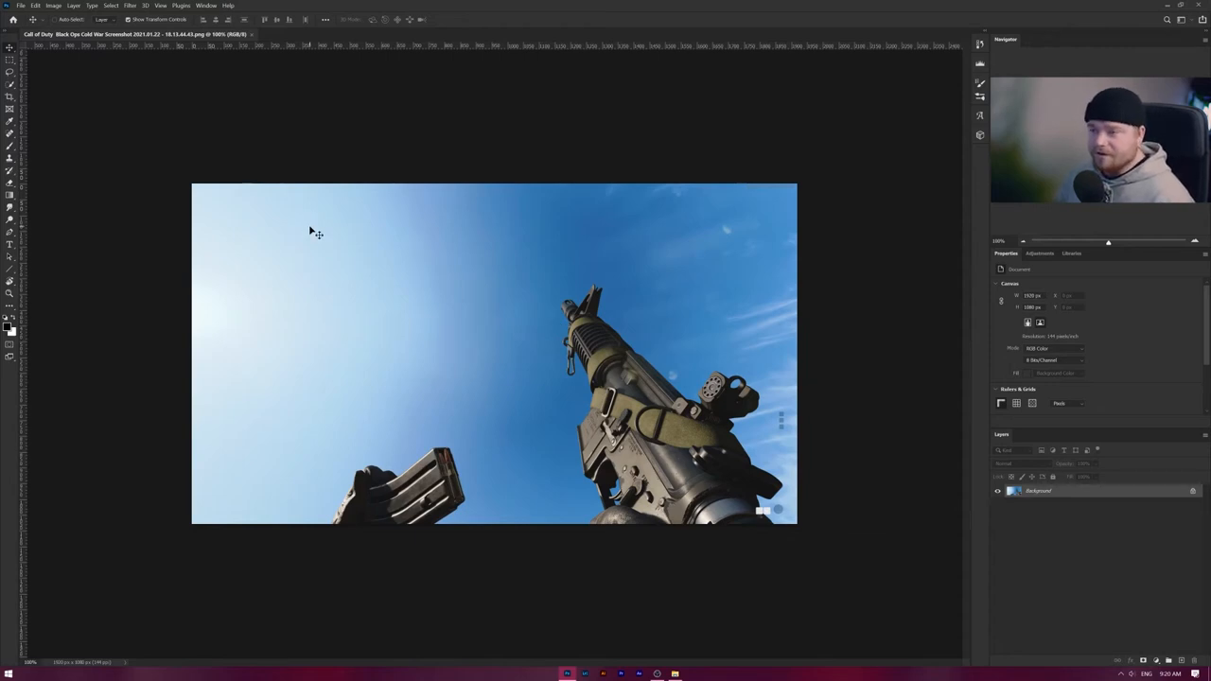
left_click(10, 83)
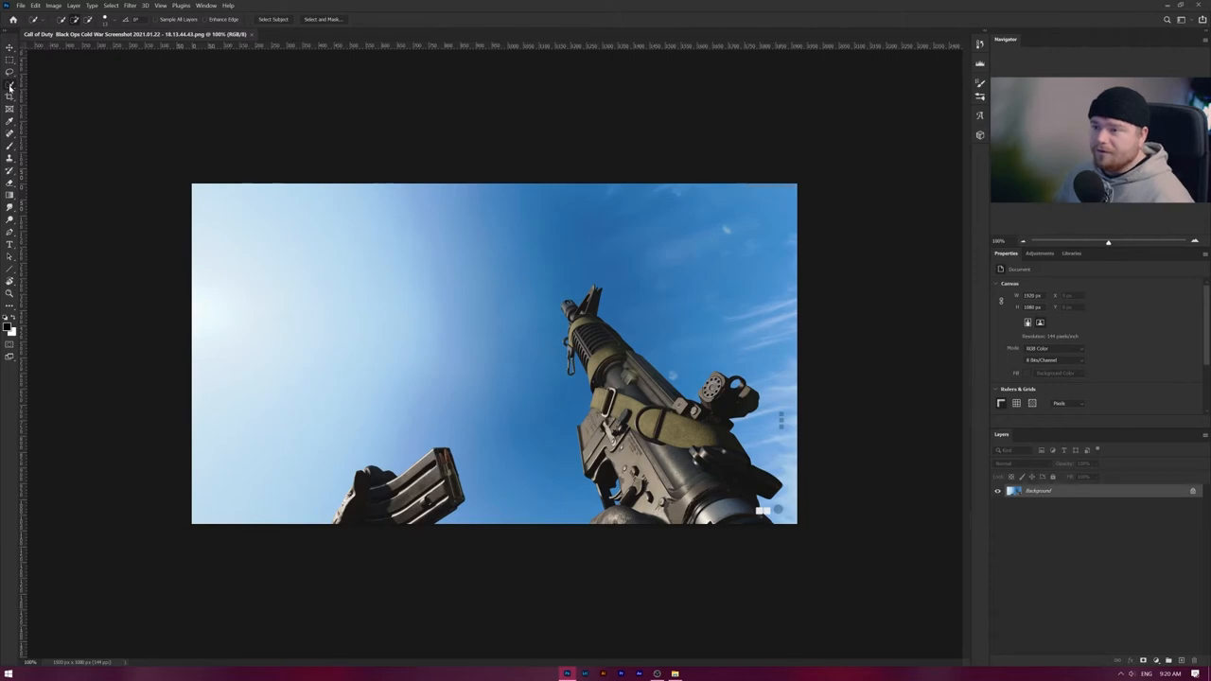
mouse_move(9, 86)
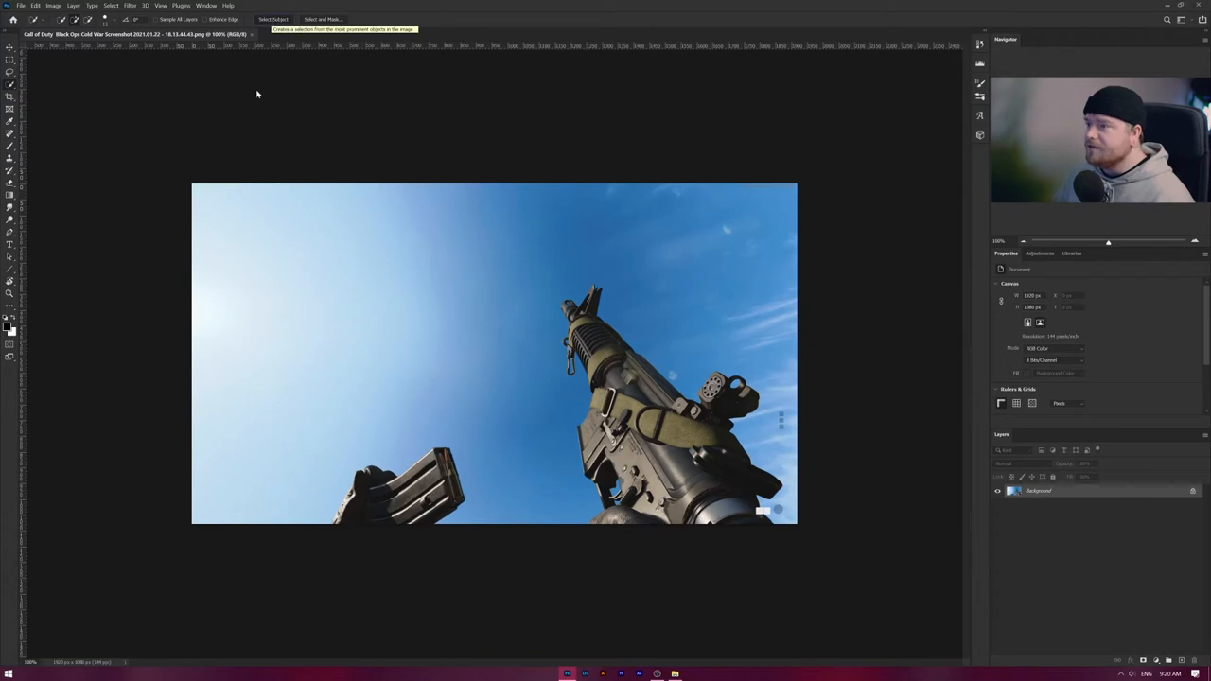
left_click(273, 18)
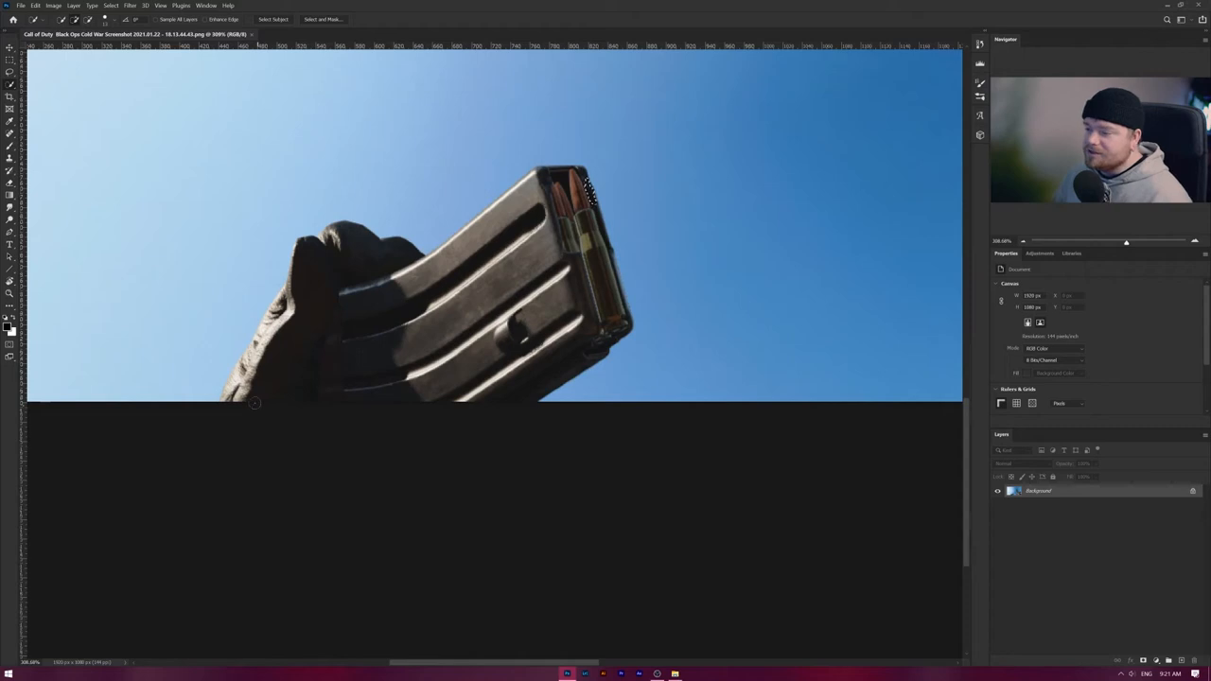
mouse_move(225, 308)
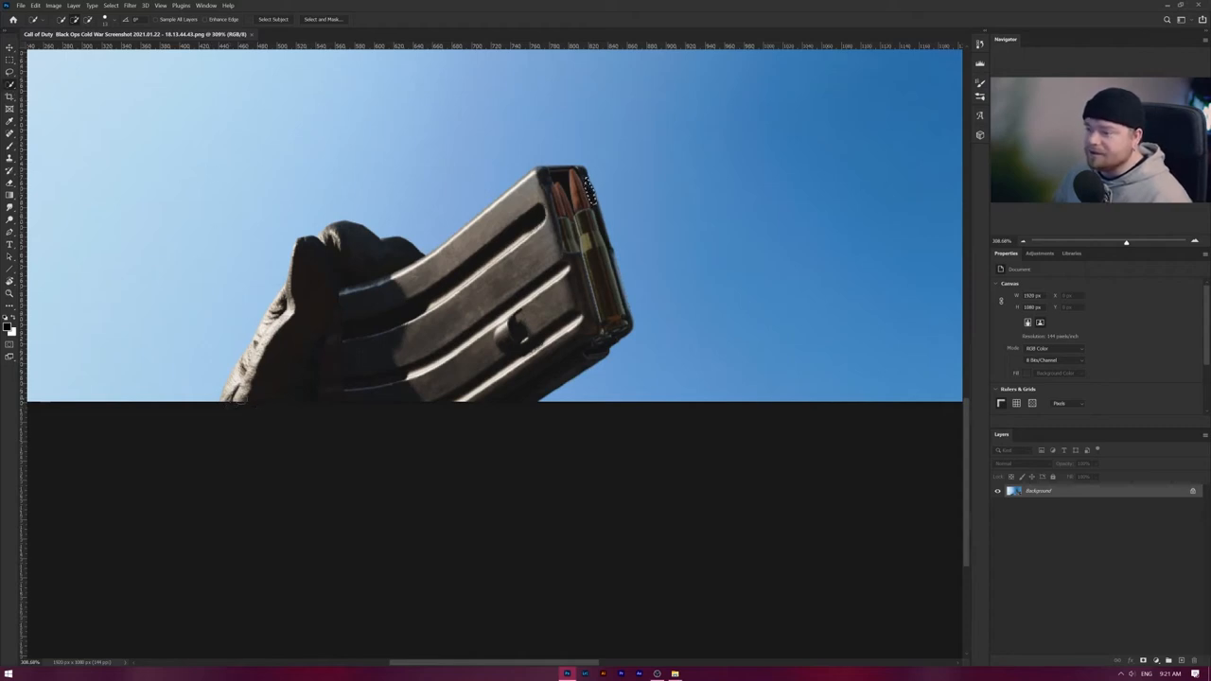
left_click(272, 18)
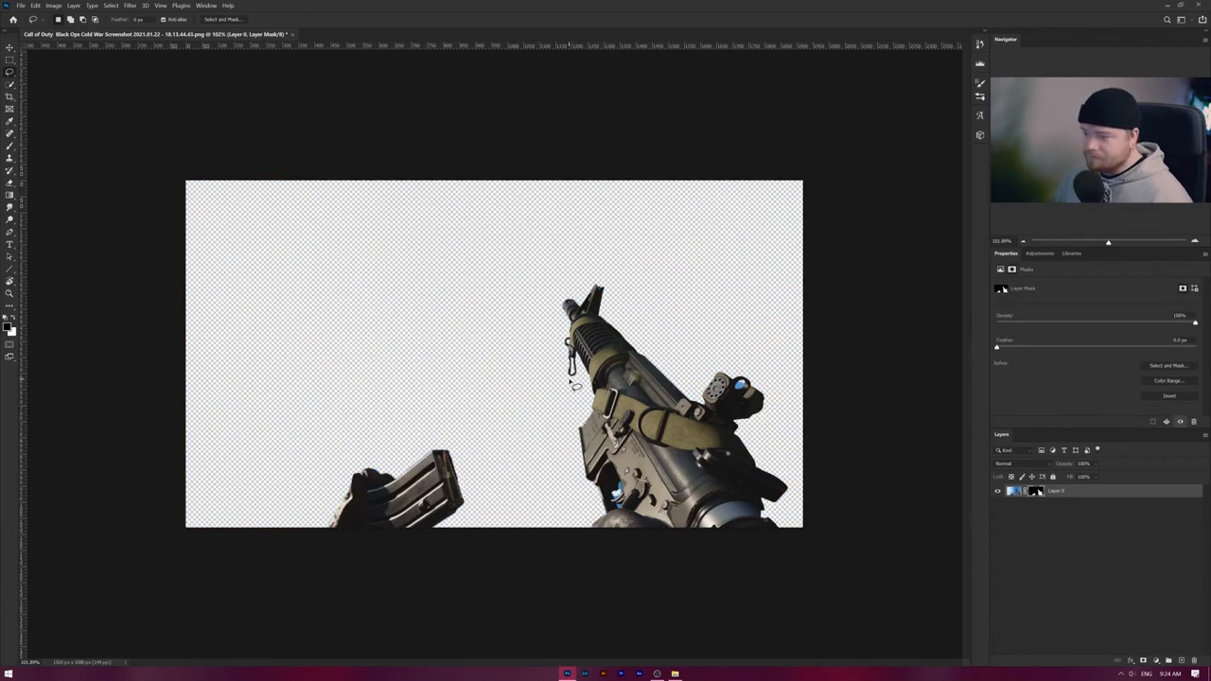
scroll("up", 3)
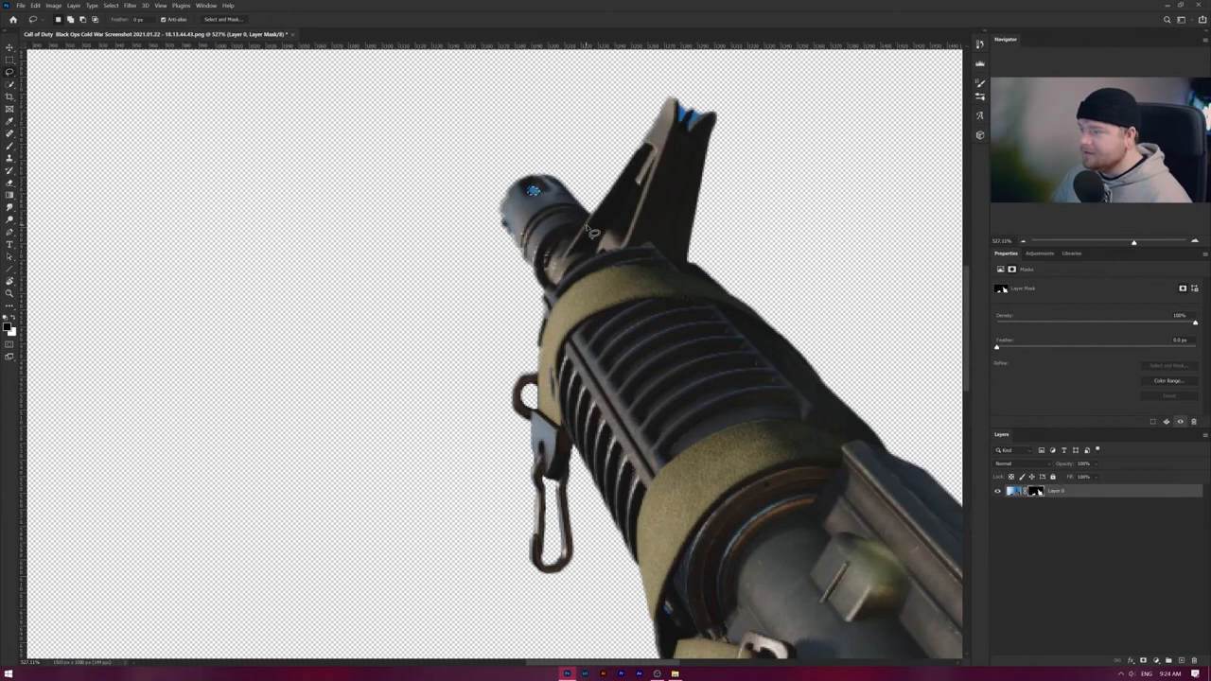
mouse_move(1041, 495)
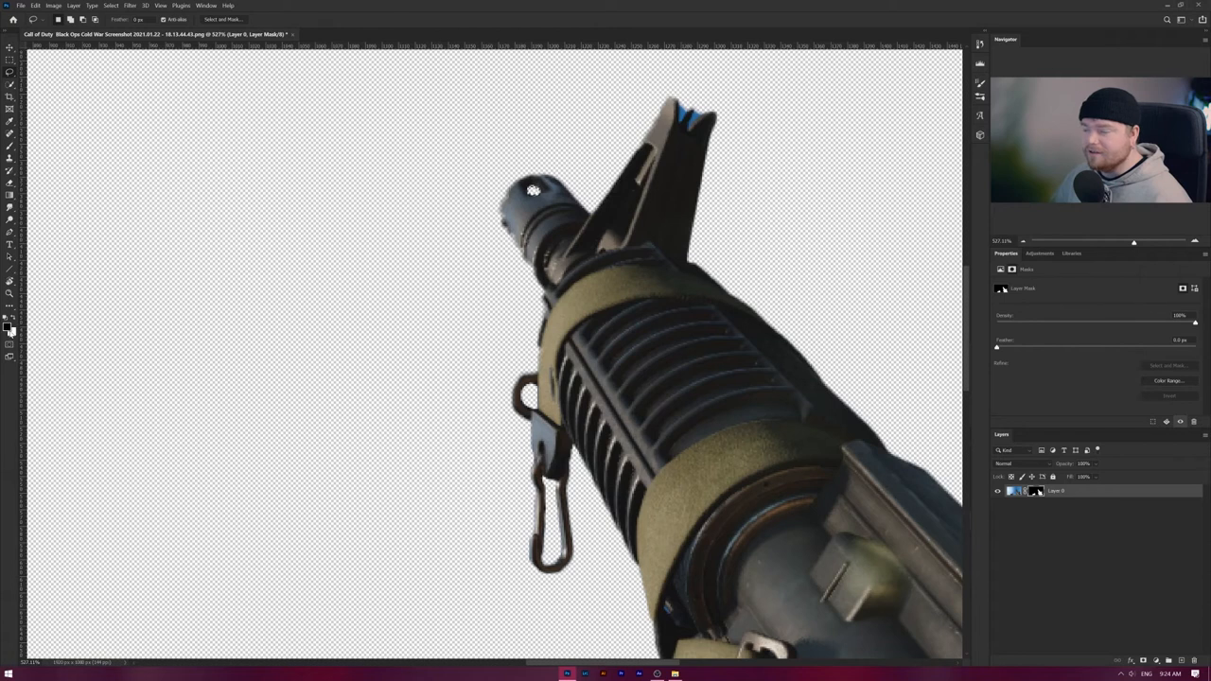
mouse_move(113, 341)
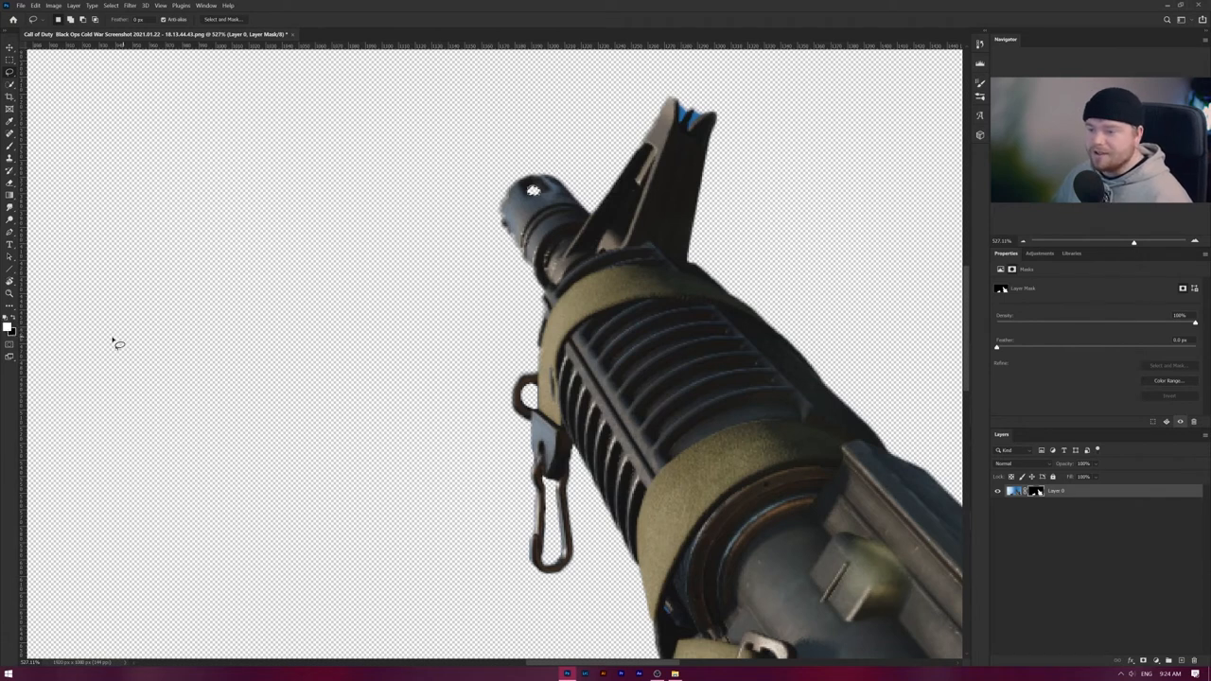
mouse_move(507, 246)
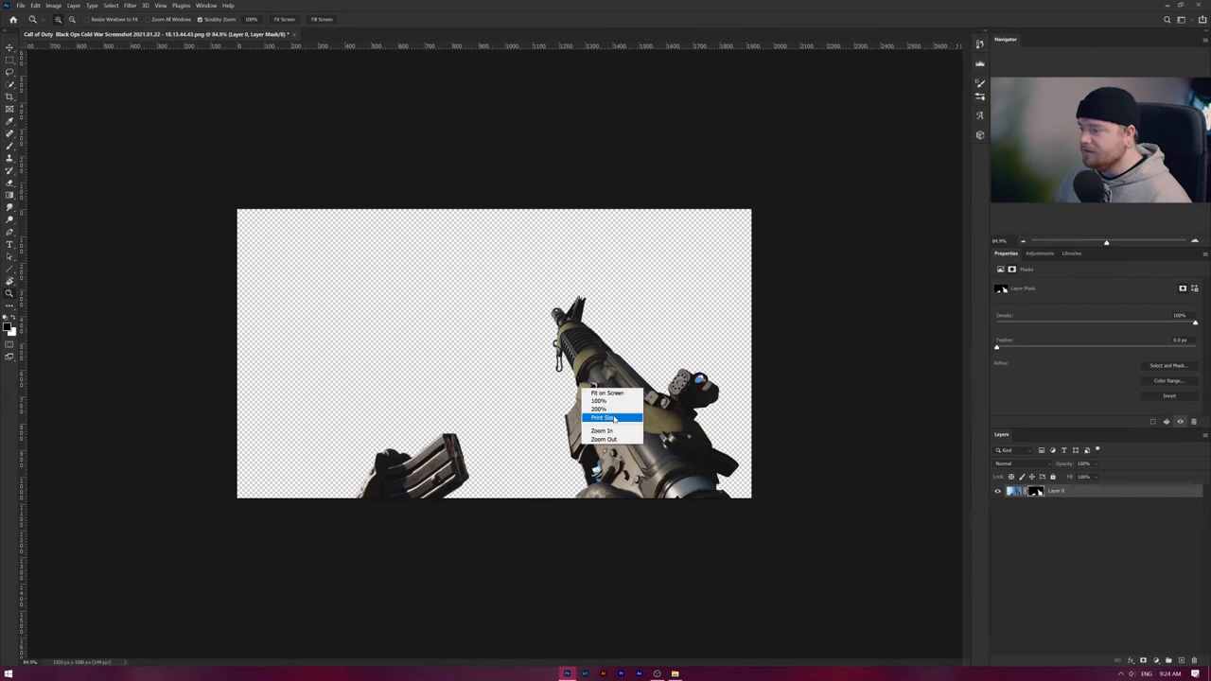
left_click(601, 418)
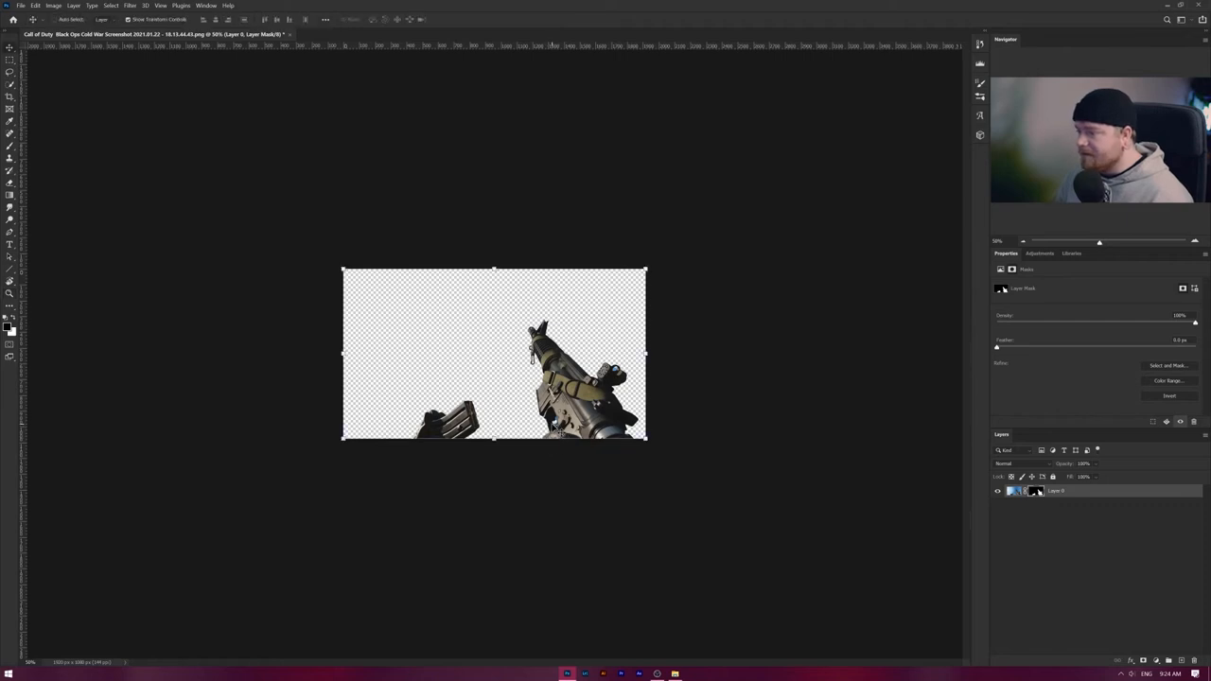
mouse_move(433, 468)
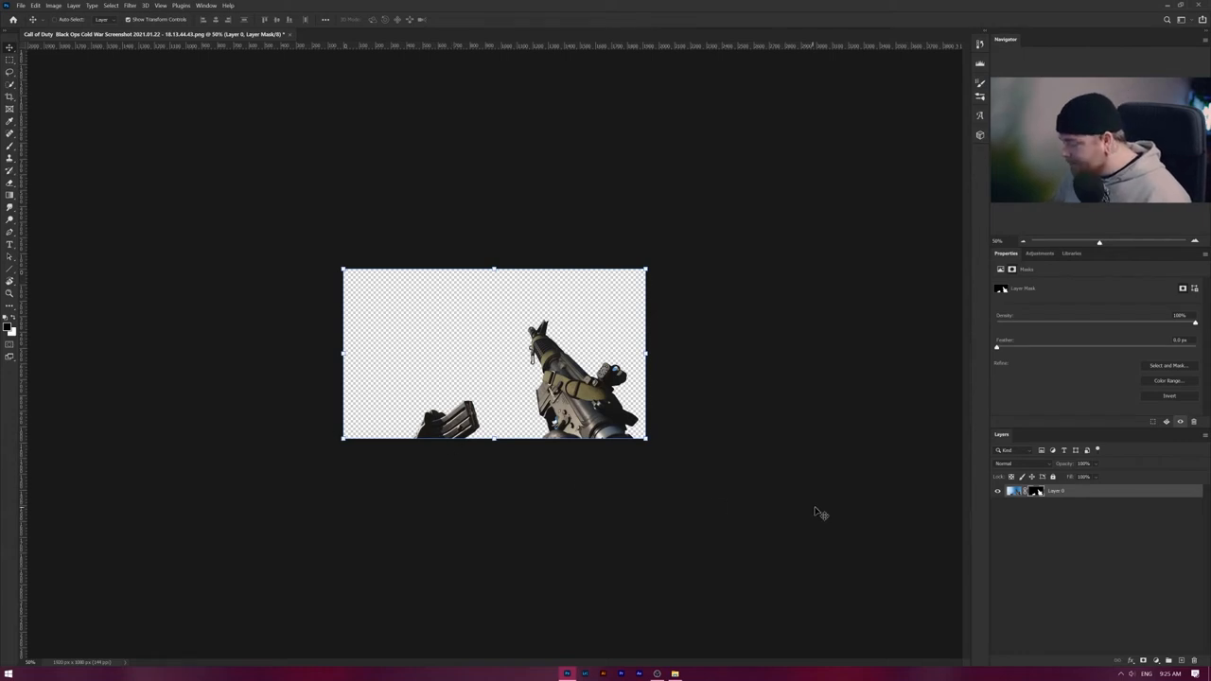
Step: Delete the layer mask so the sky background shows behind the rifle again
right_click(1032, 490)
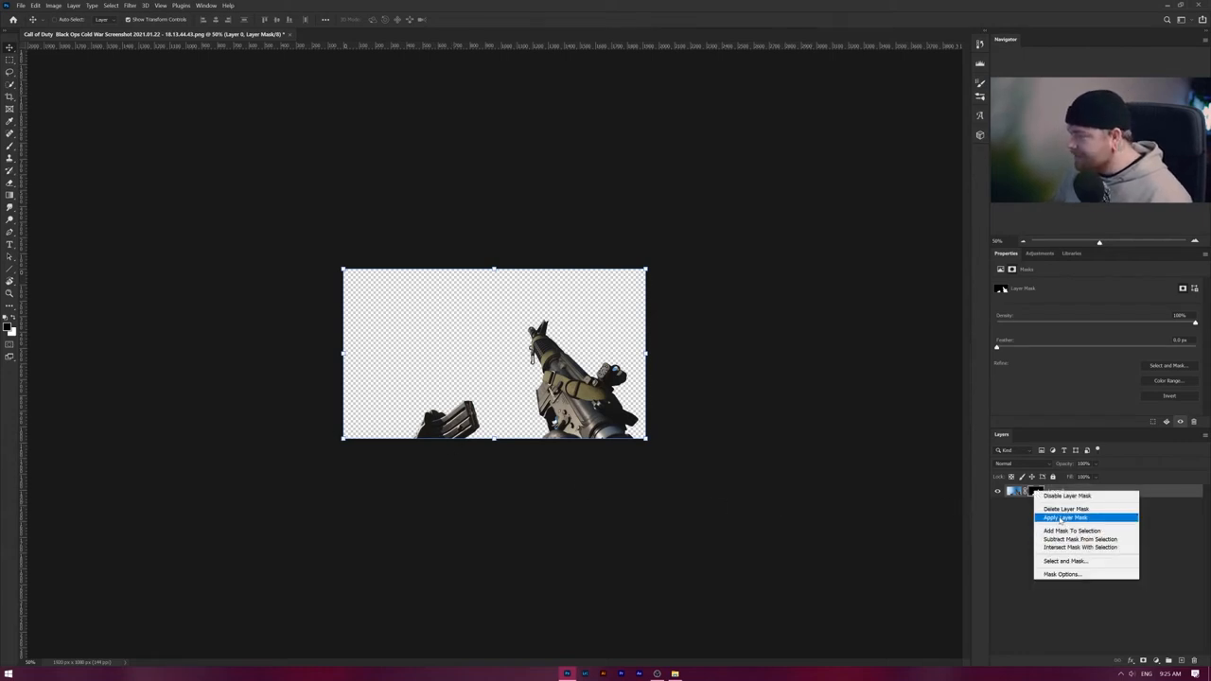
left_click(1065, 519)
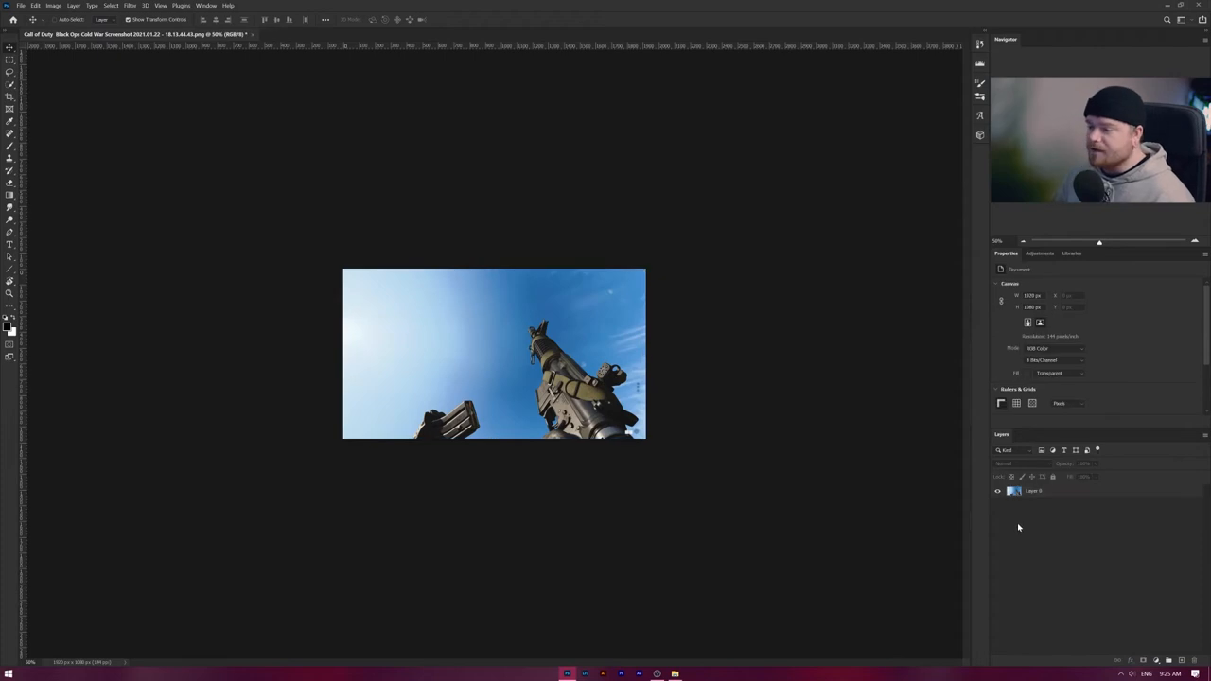
mouse_move(1014, 526)
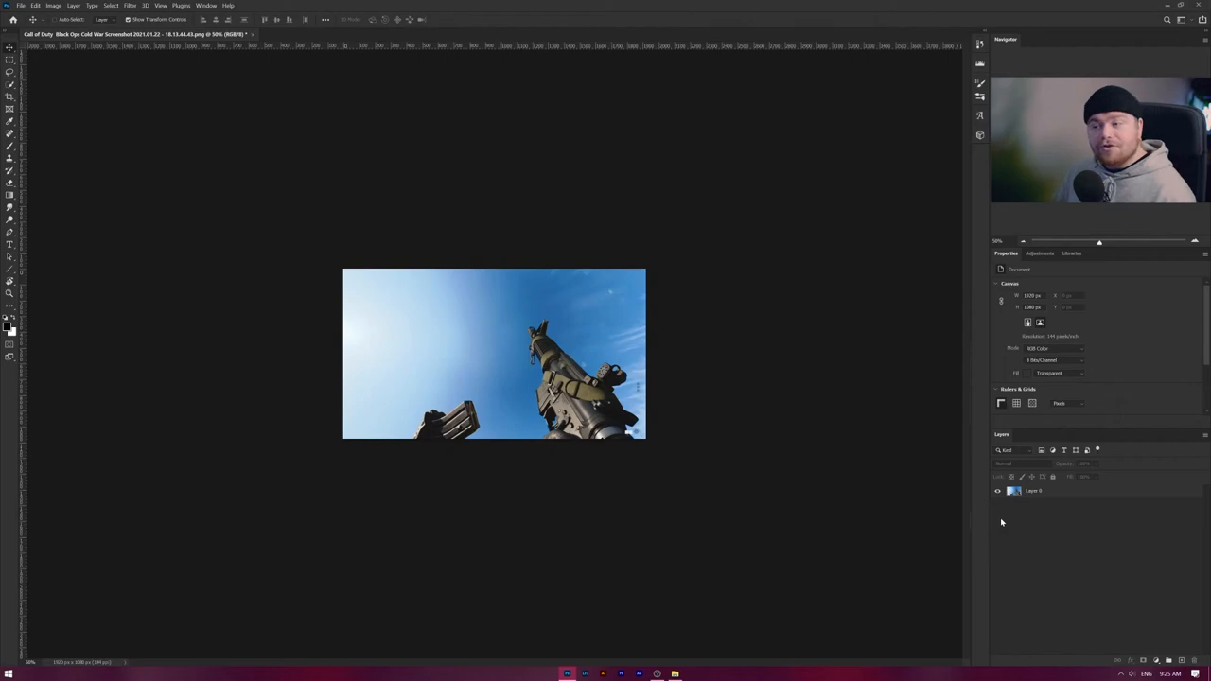
mouse_move(640, 480)
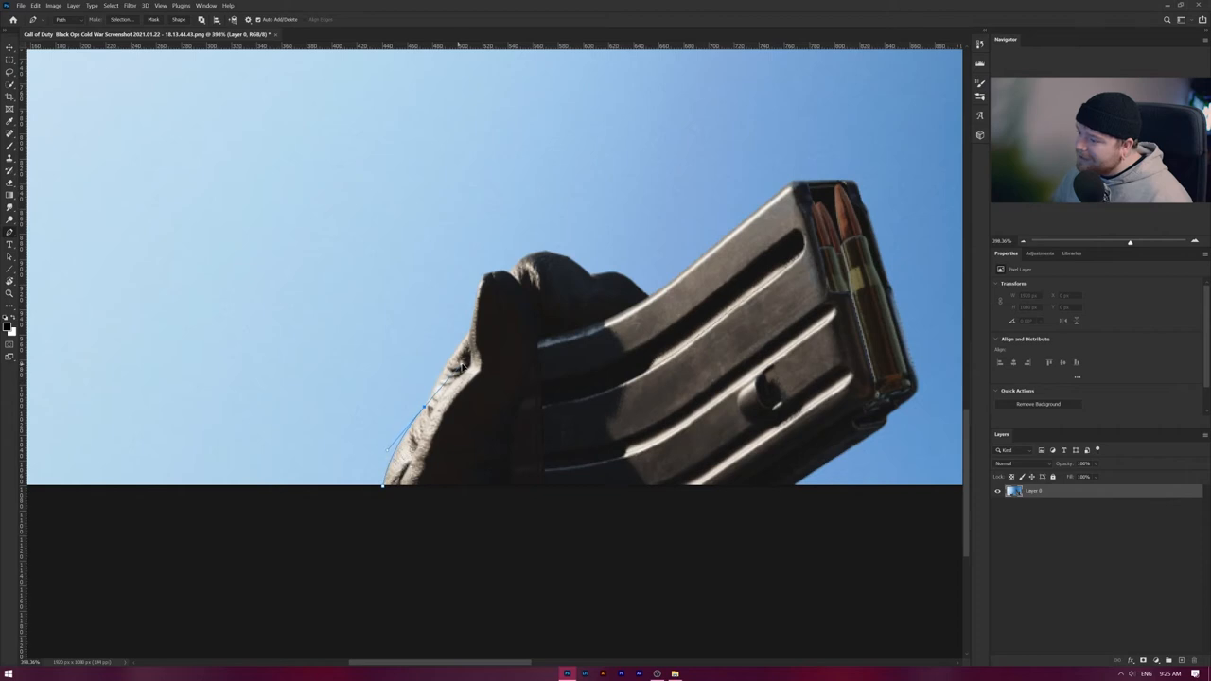
Step: Begin a Pen tool path around the gloved hand and magazine
left_click(469, 336)
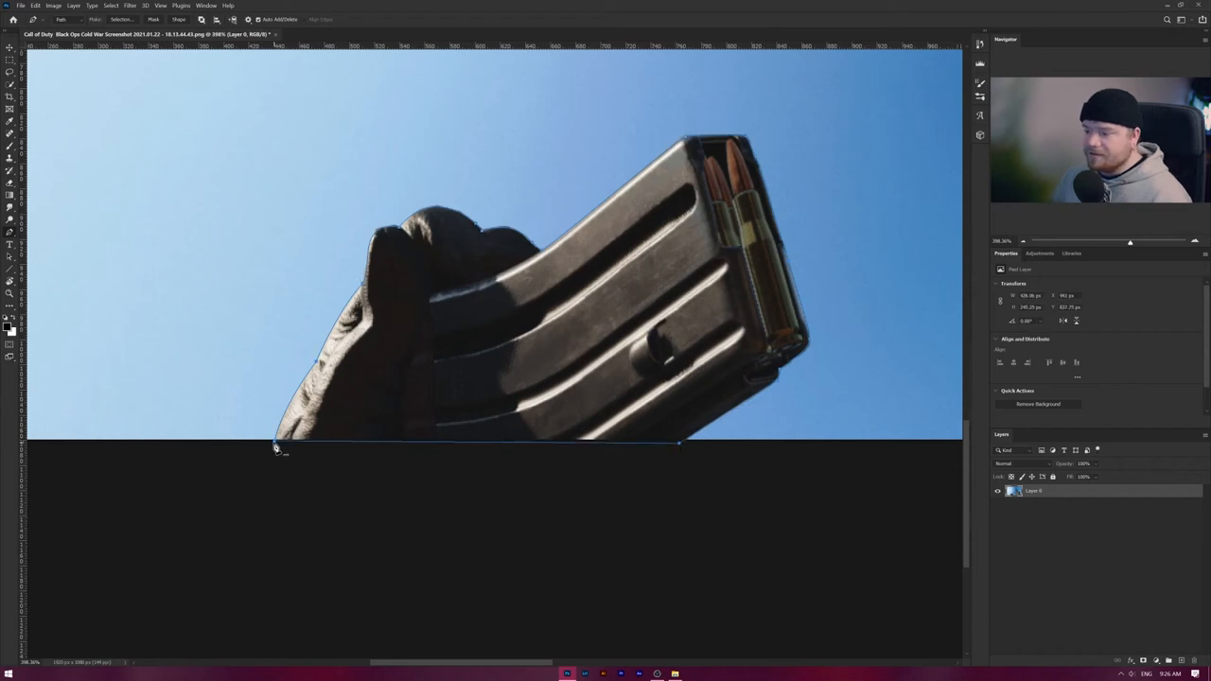
Step: Convert the traced path around the hand and magazine into an active selection
right_click(276, 447)
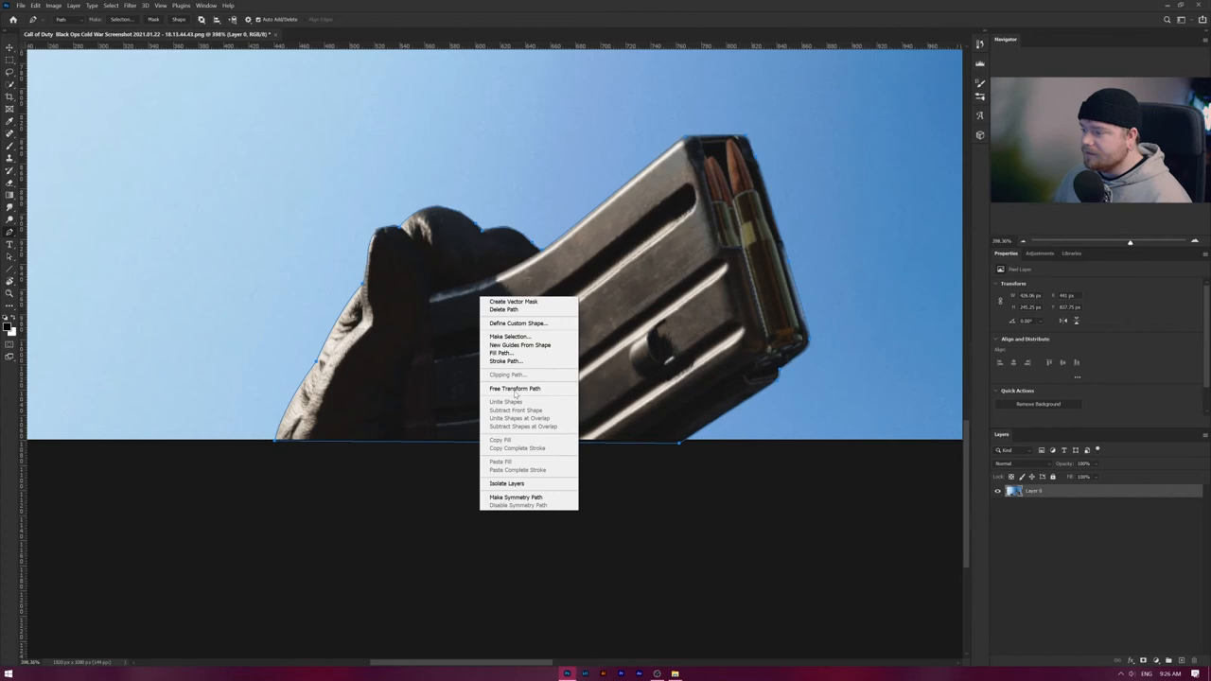
left_click(511, 337)
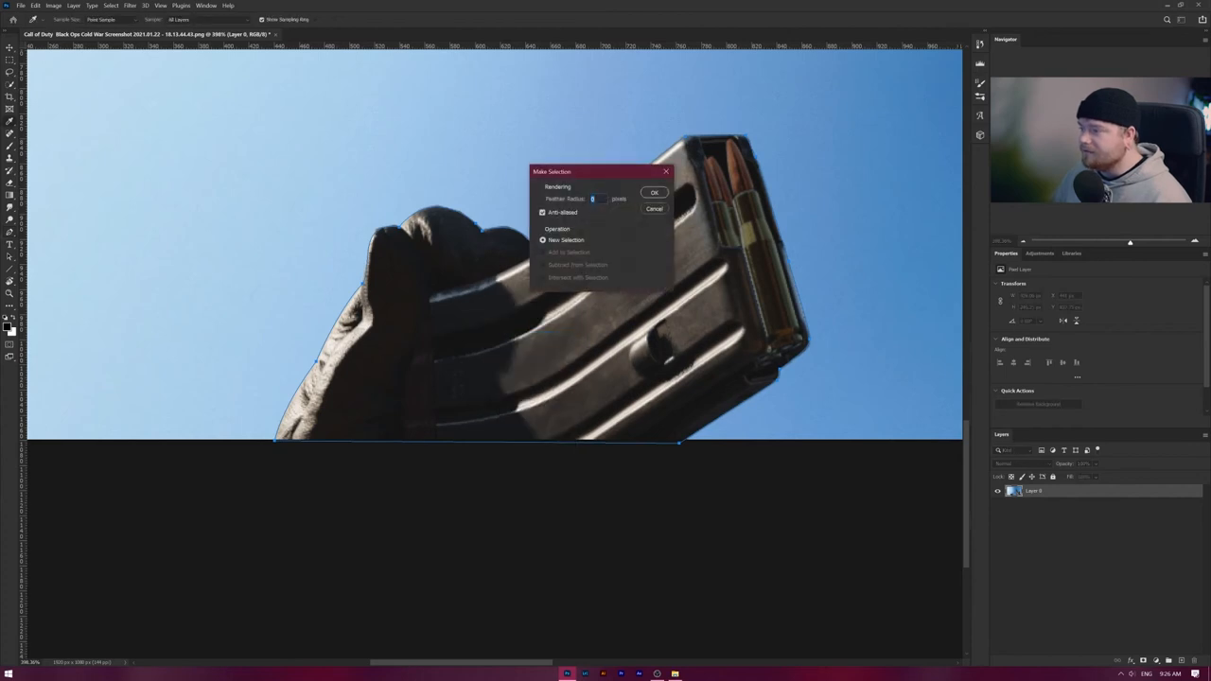
left_click(655, 193)
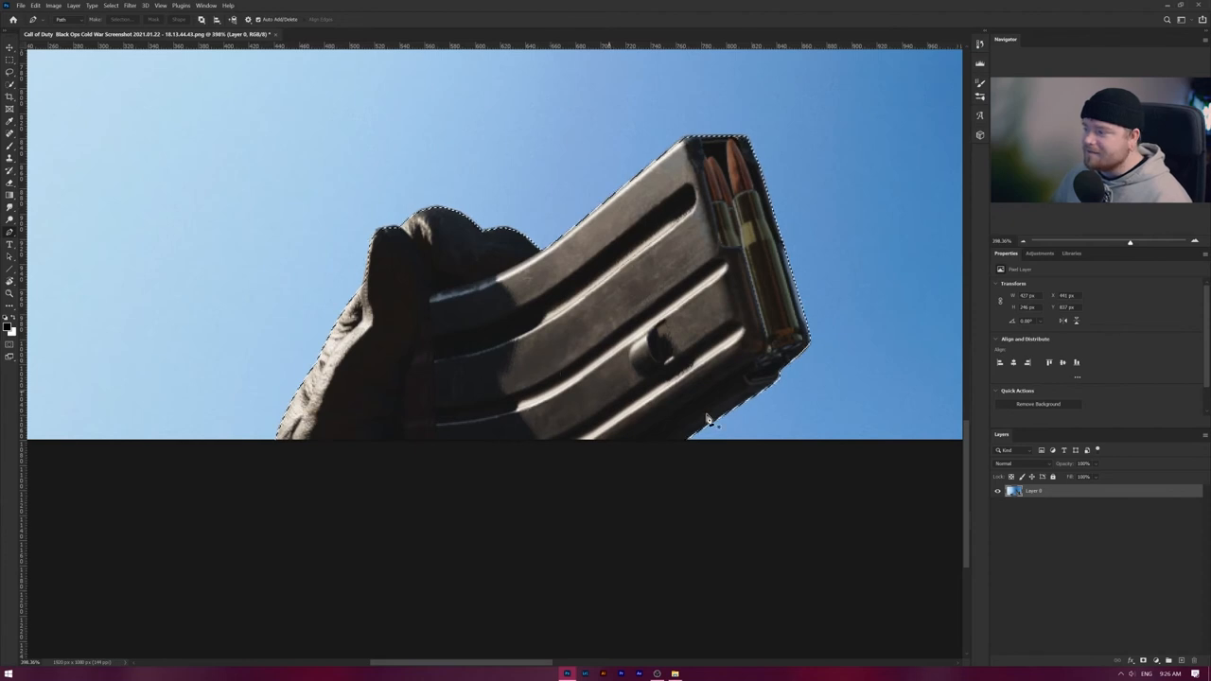
Step: Add a layer mask limiting the layer to the hand and magazine
left_click(1037, 405)
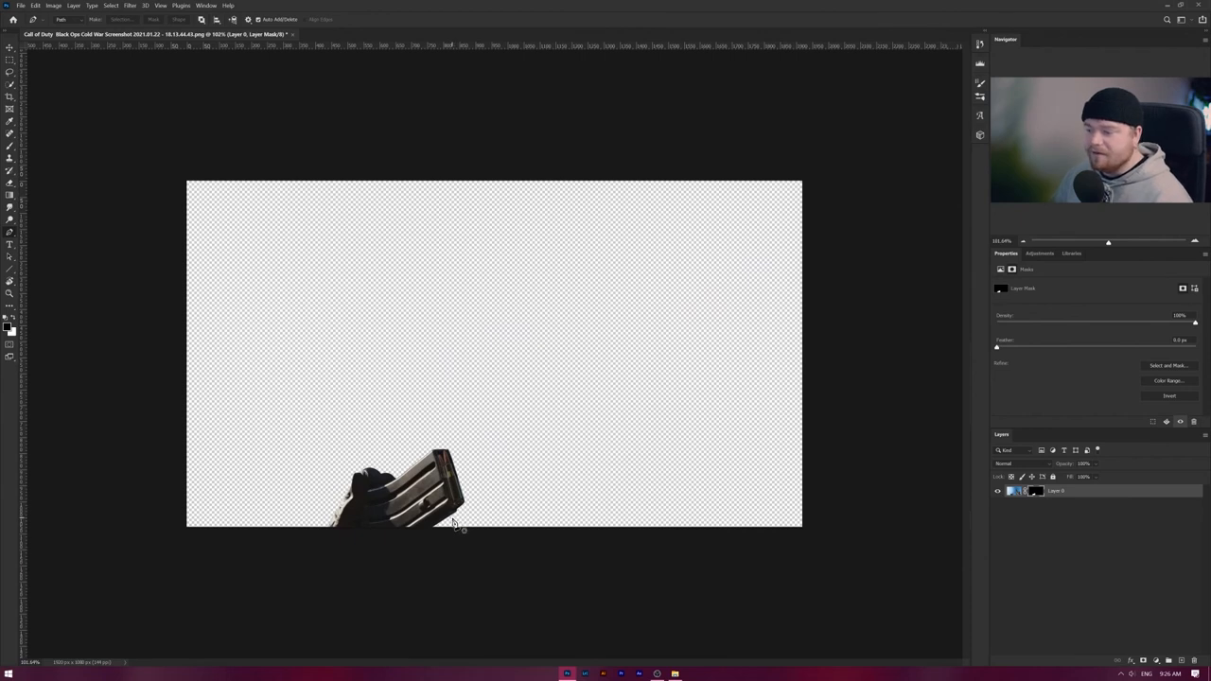
mouse_move(461, 532)
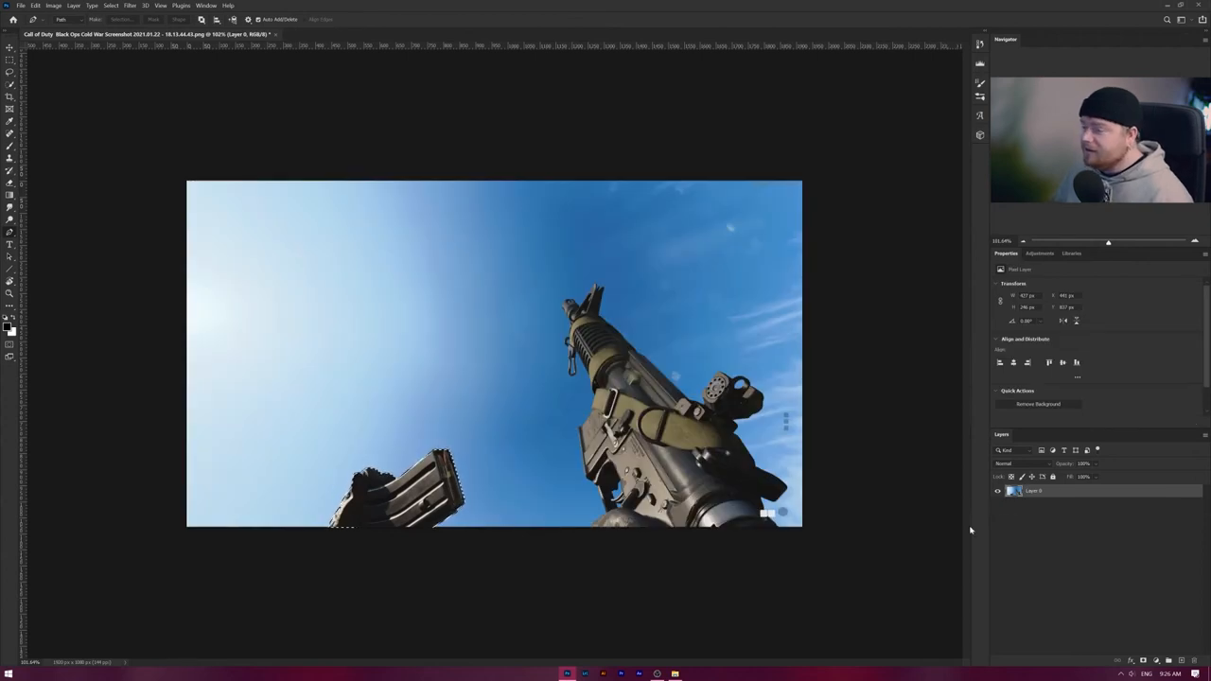
mouse_move(539, 445)
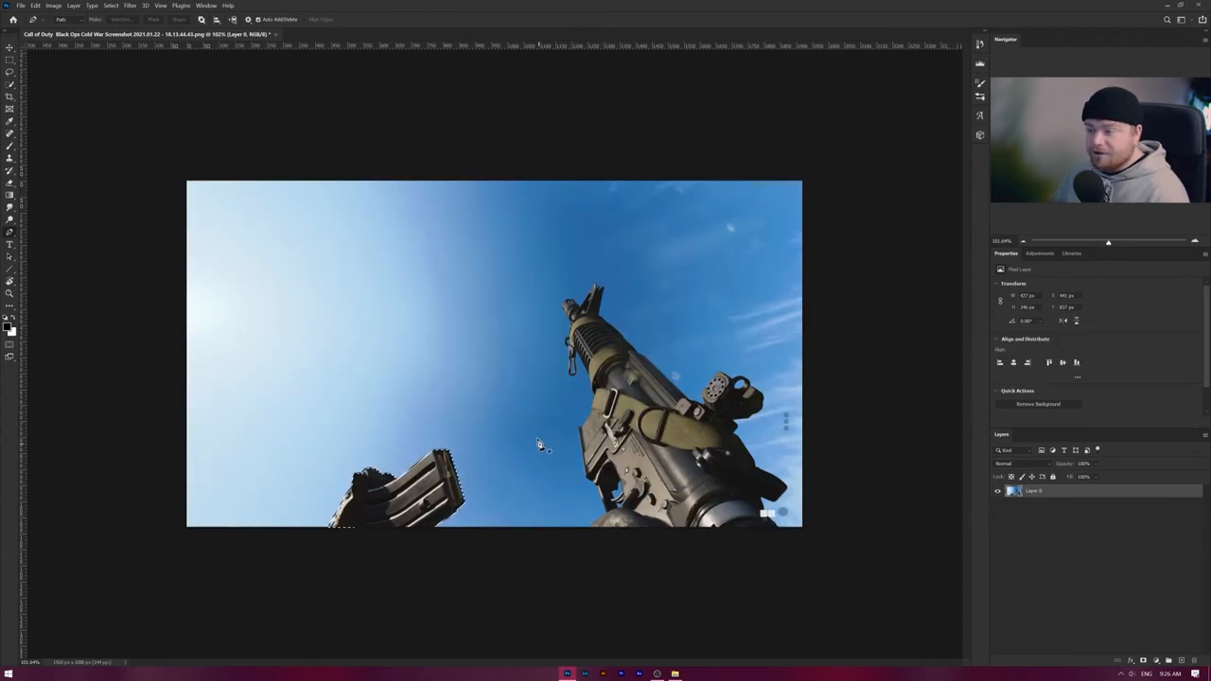
mouse_move(553, 464)
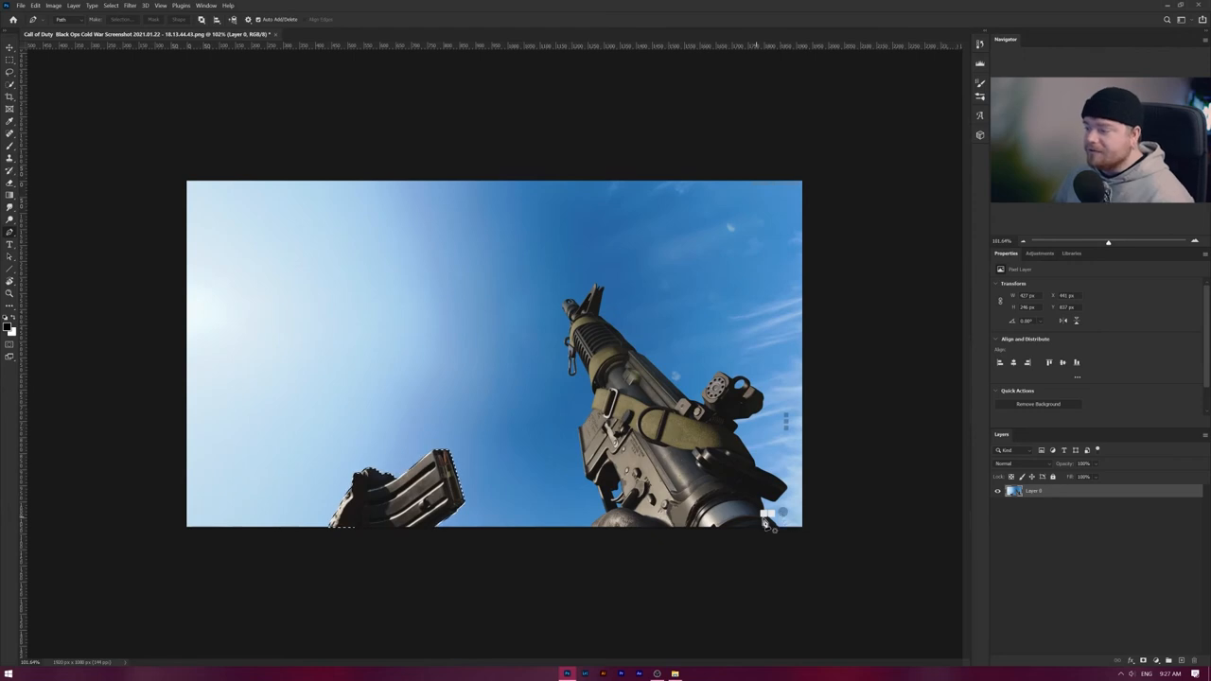
mouse_move(810, 477)
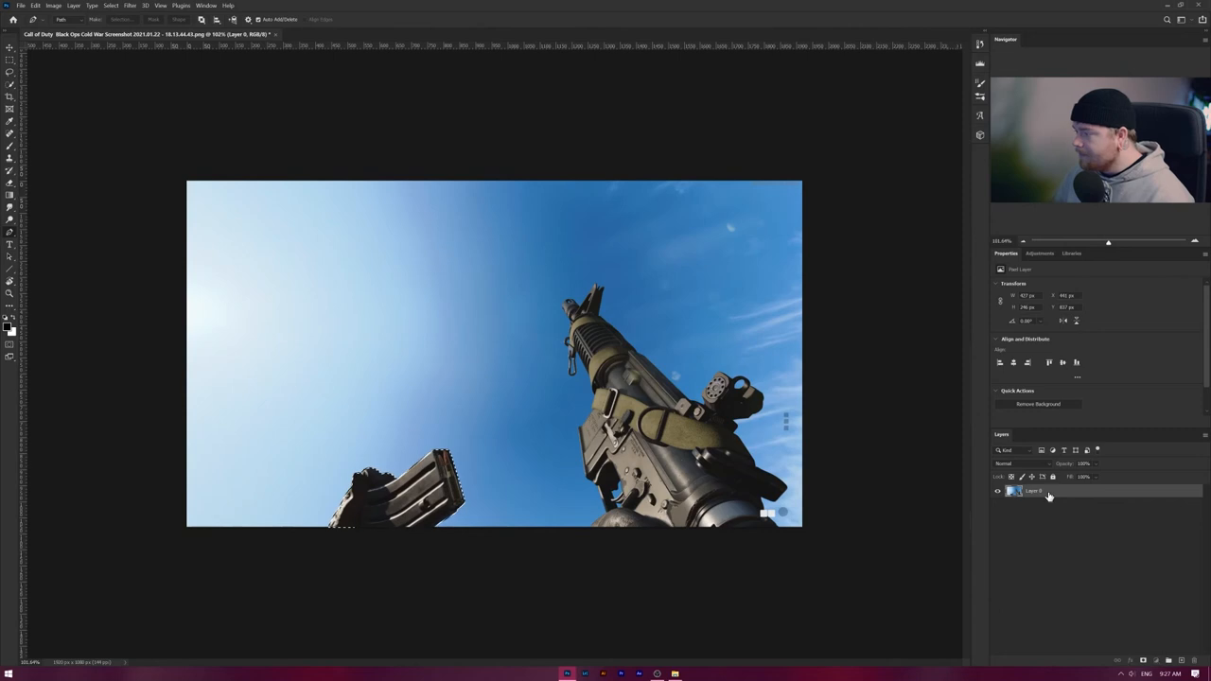
Step: Add the layer mask for rifle and magazine and back it with a black Solid Color fill
left_click(1037, 405)
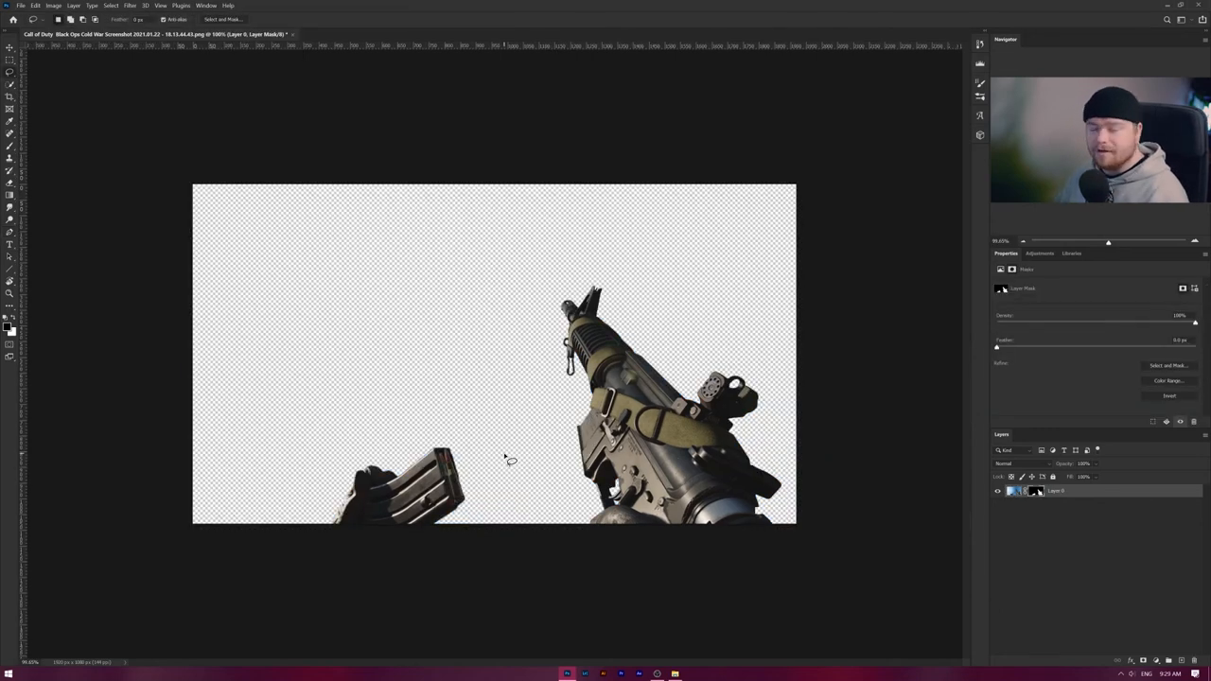
mouse_move(399, 382)
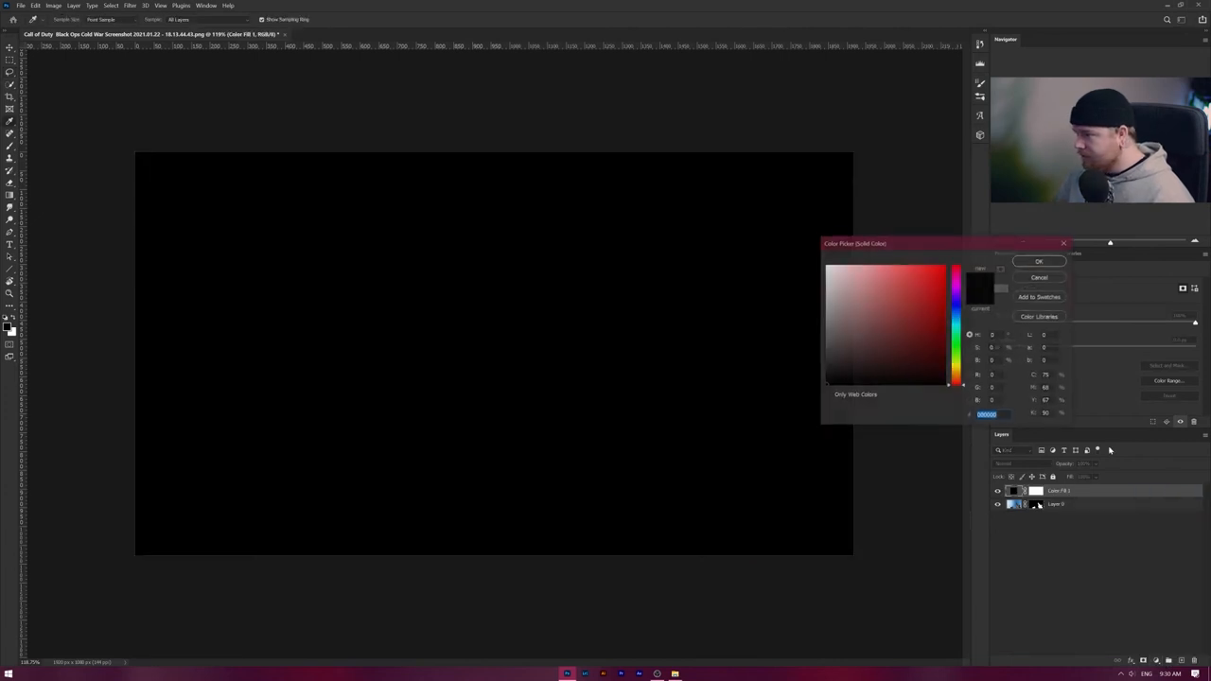
left_click(1039, 261)
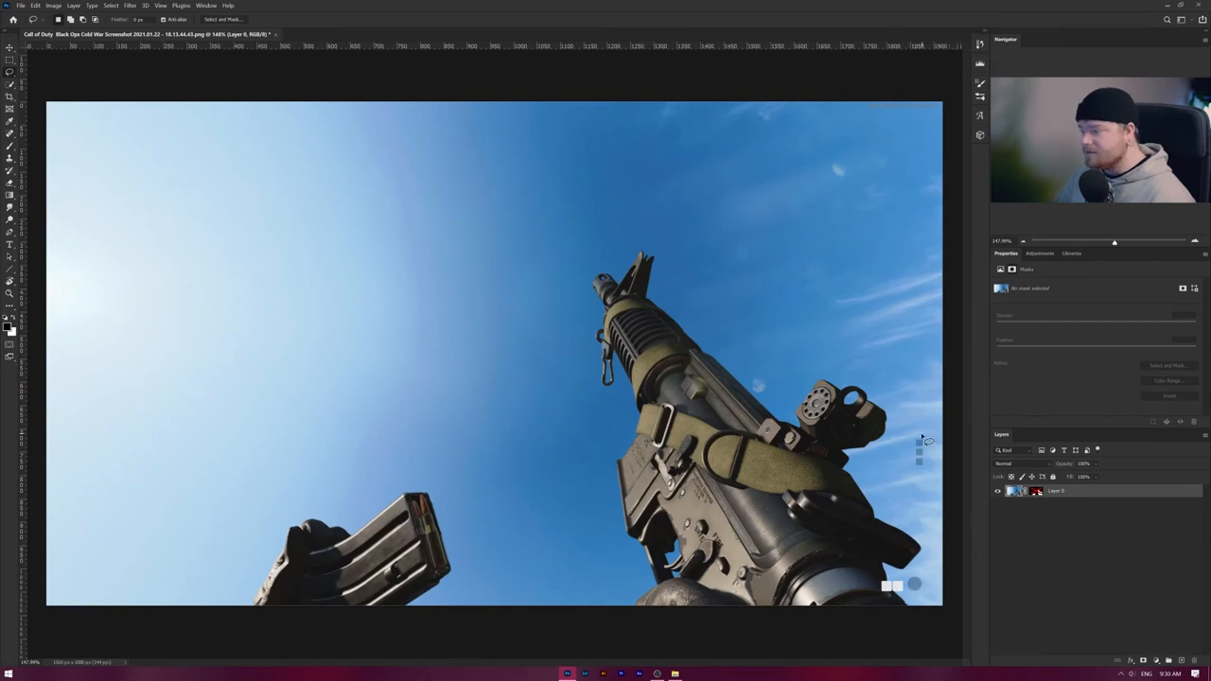
mouse_move(949, 514)
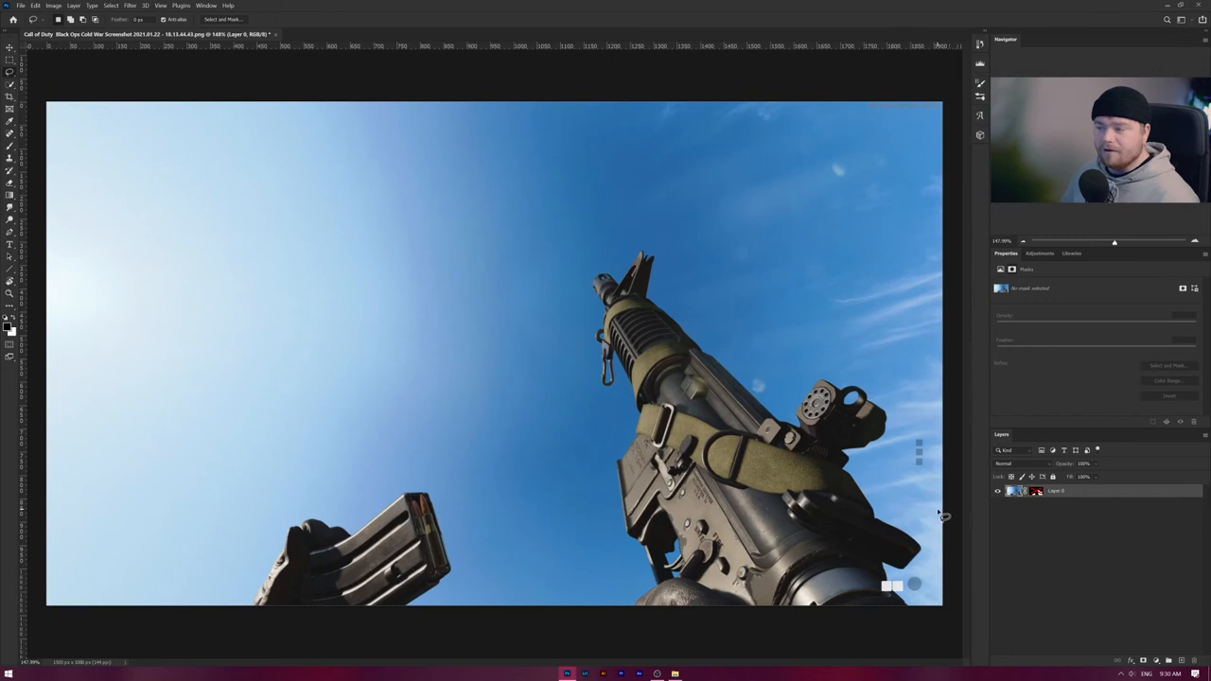
mouse_move(906, 598)
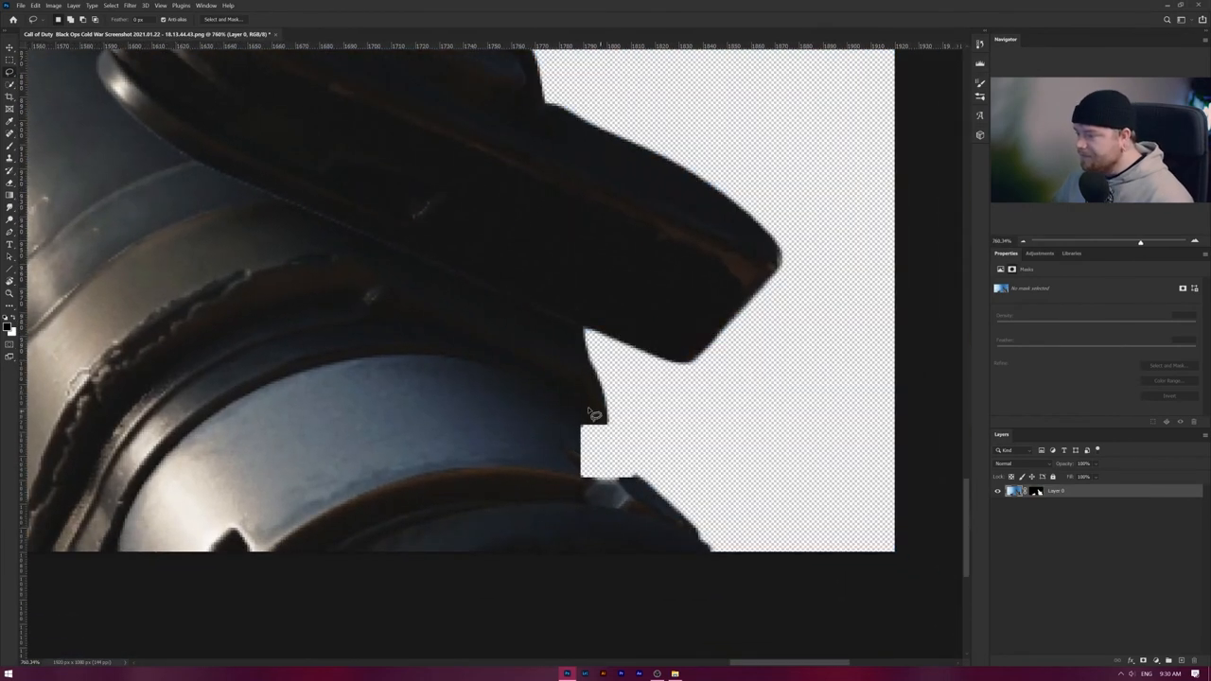
Step: Lasso around the small HUD square overlapping the rifle's edge
left_click_drag(586, 413, 647, 482)
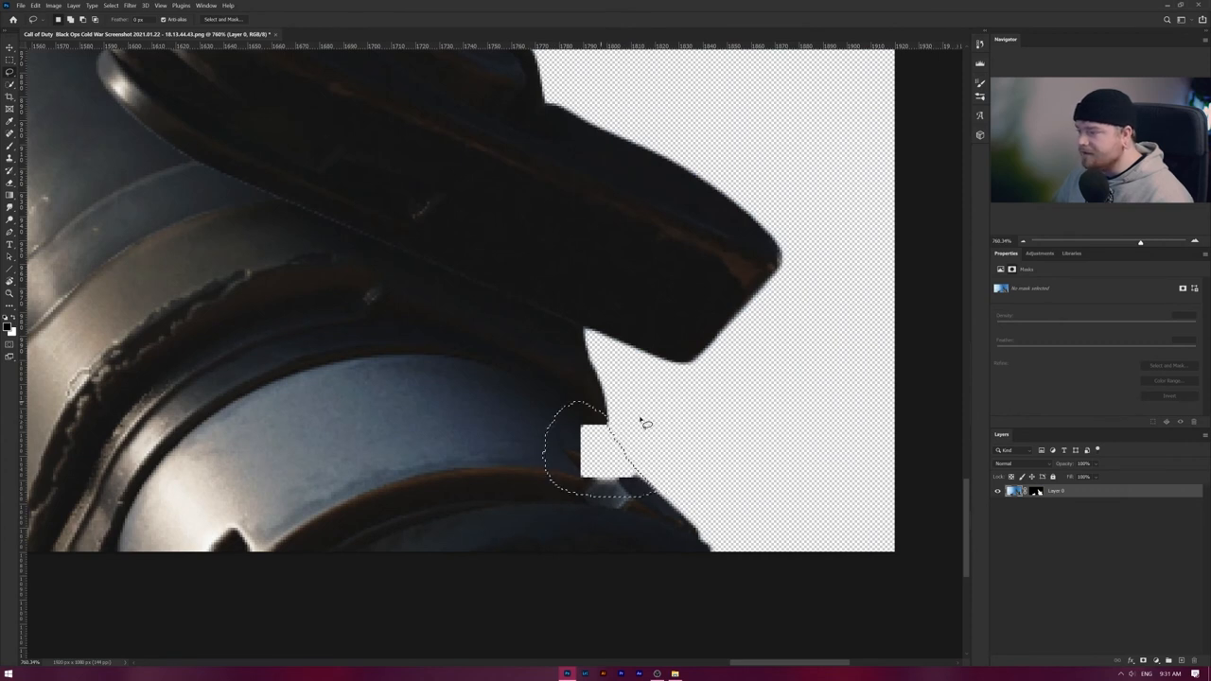
left_click(1025, 492)
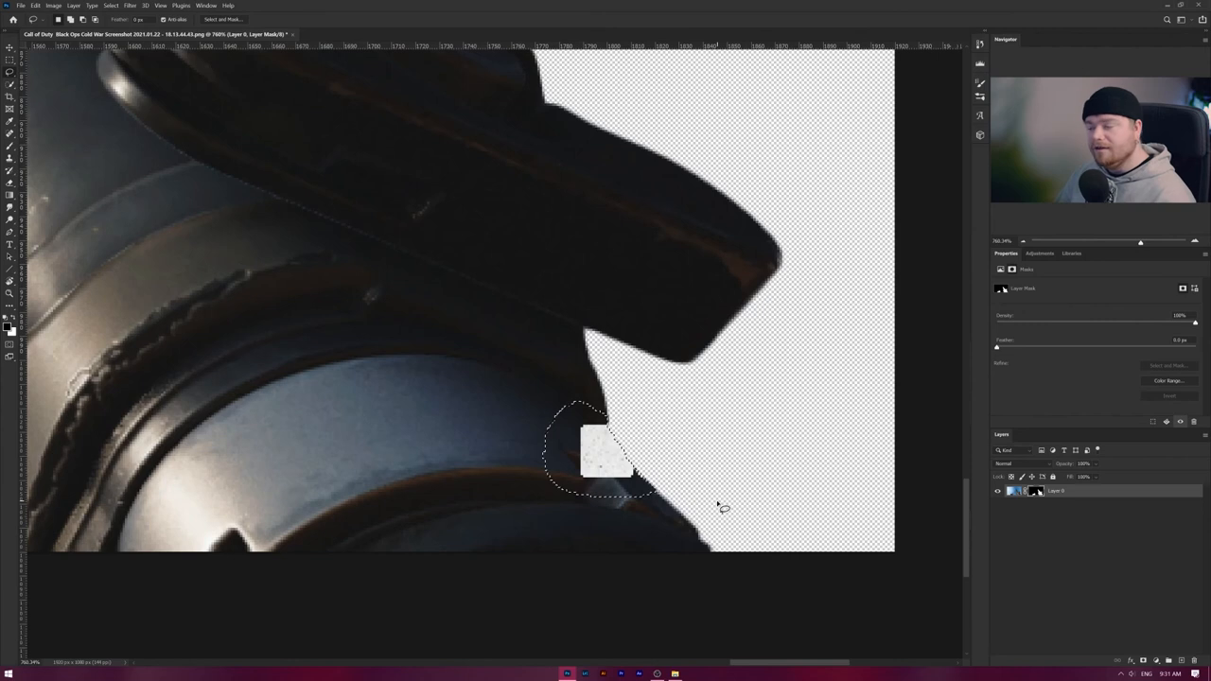
mouse_move(666, 464)
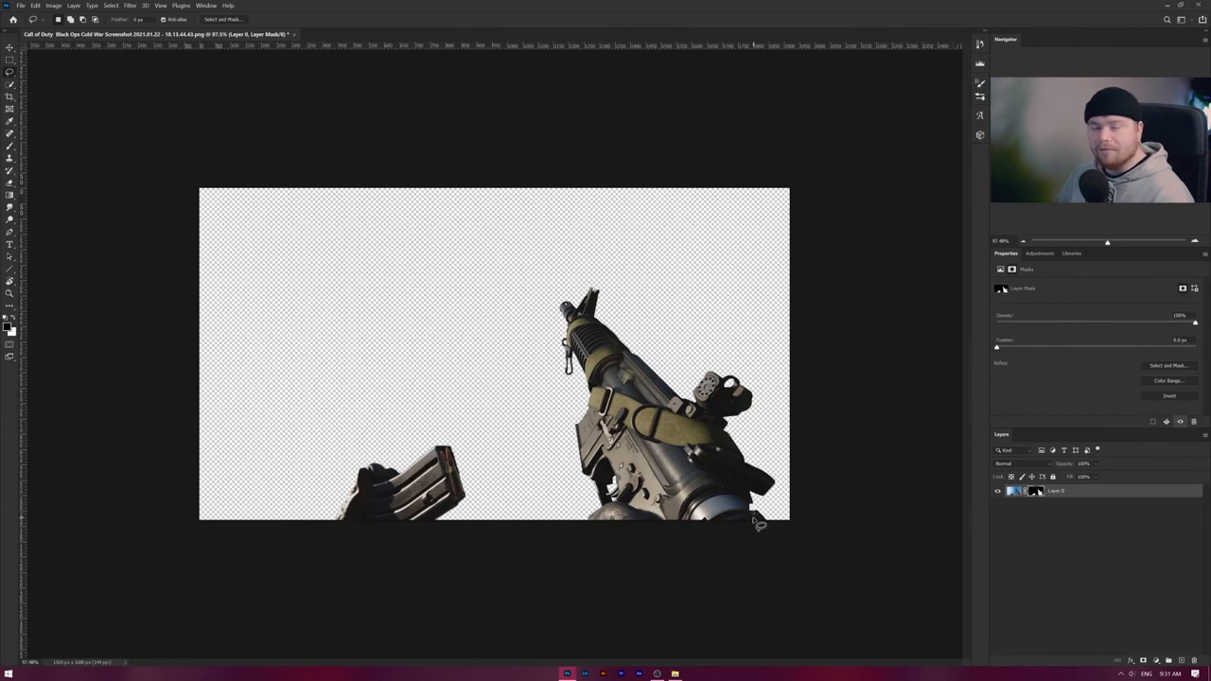
mouse_move(755, 527)
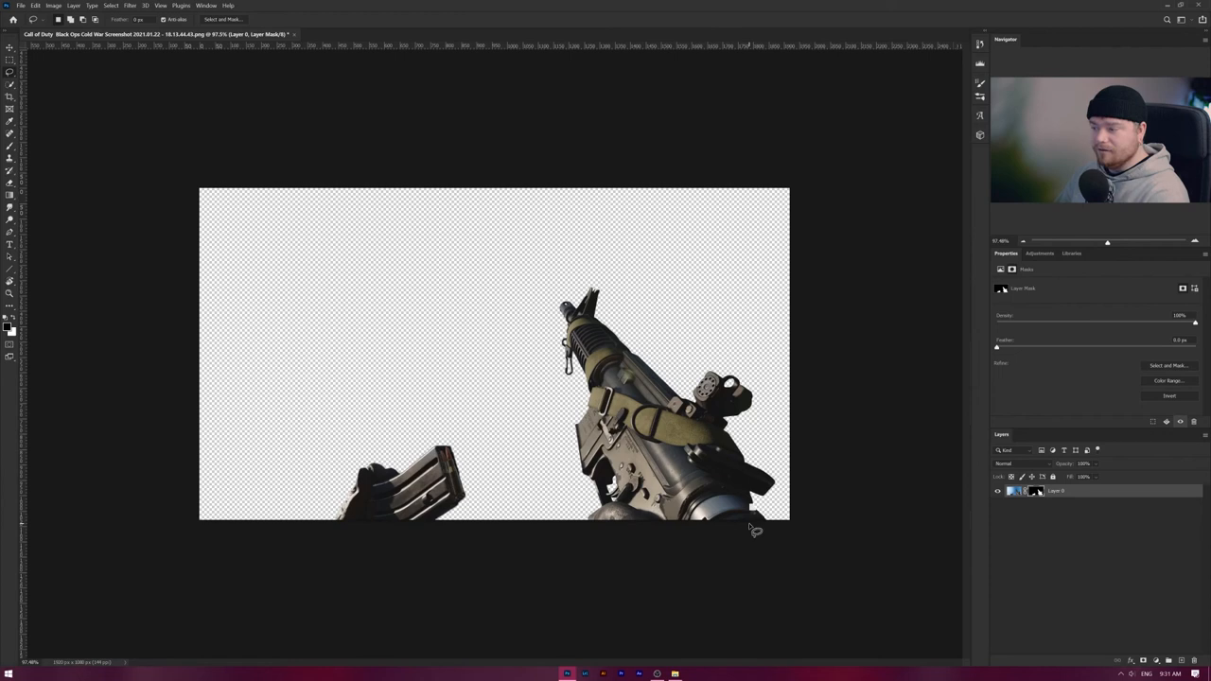
mouse_move(757, 526)
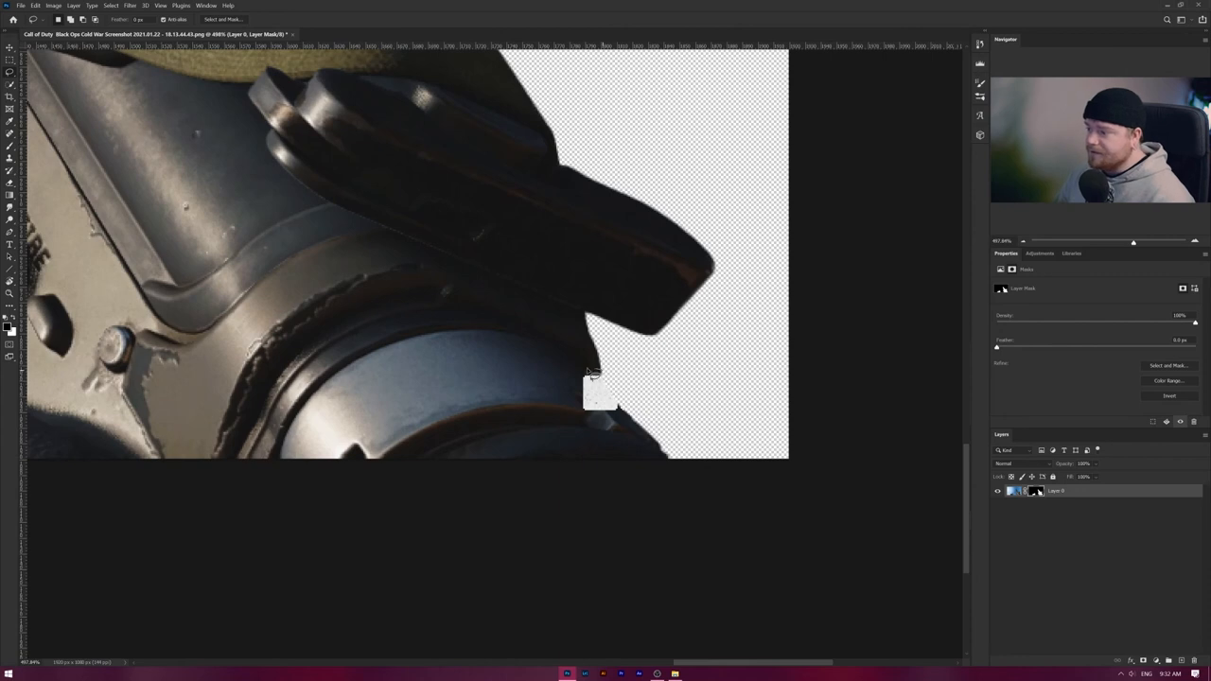
Step: Fill the lassoed HUD square with Content-Aware so the metal surface closes seamlessly
left_click(1014, 492)
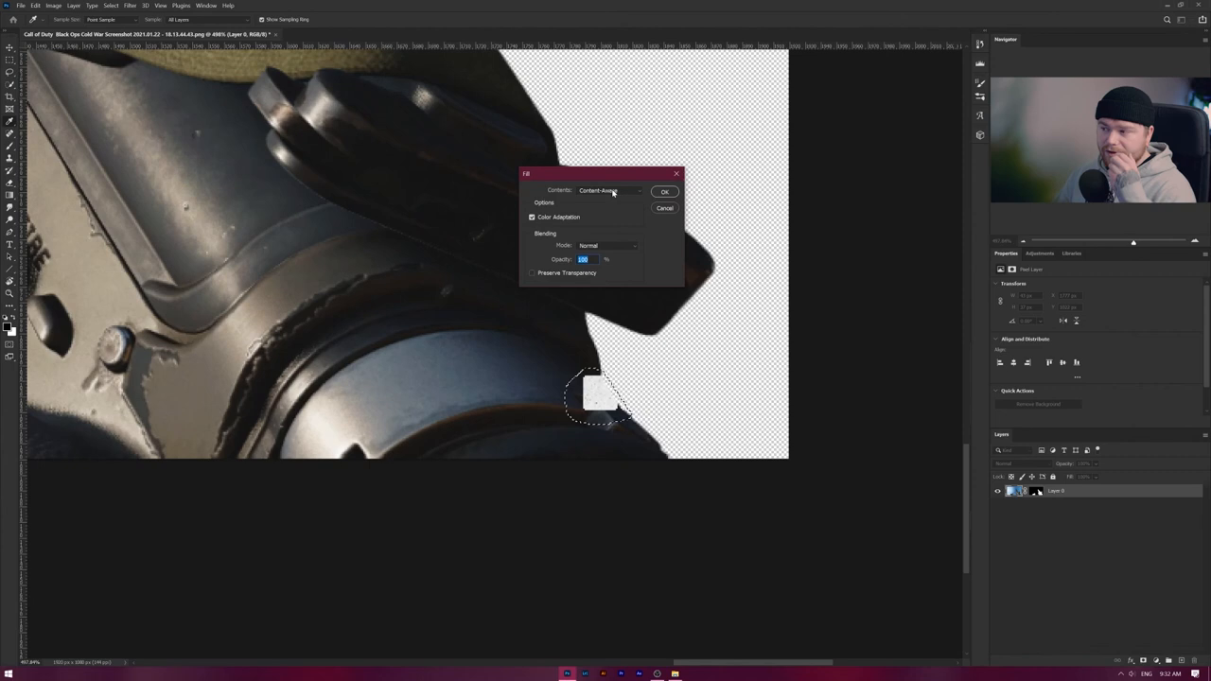
left_click(609, 189)
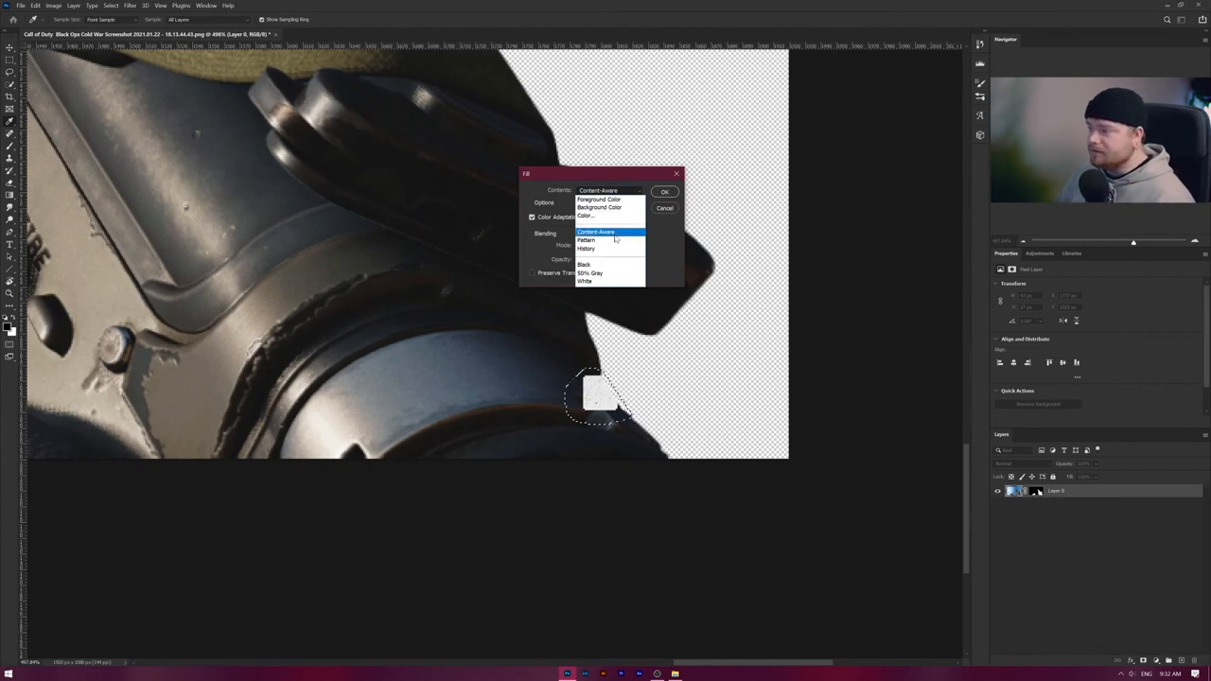
left_click(596, 231)
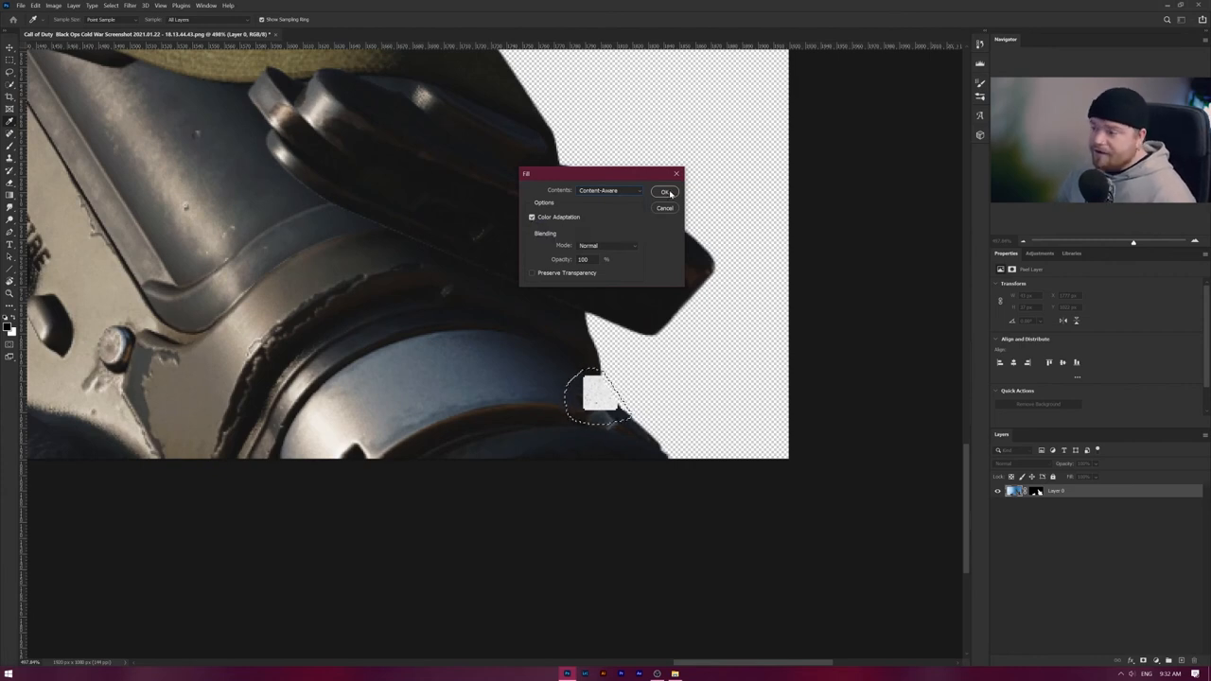
left_click(666, 193)
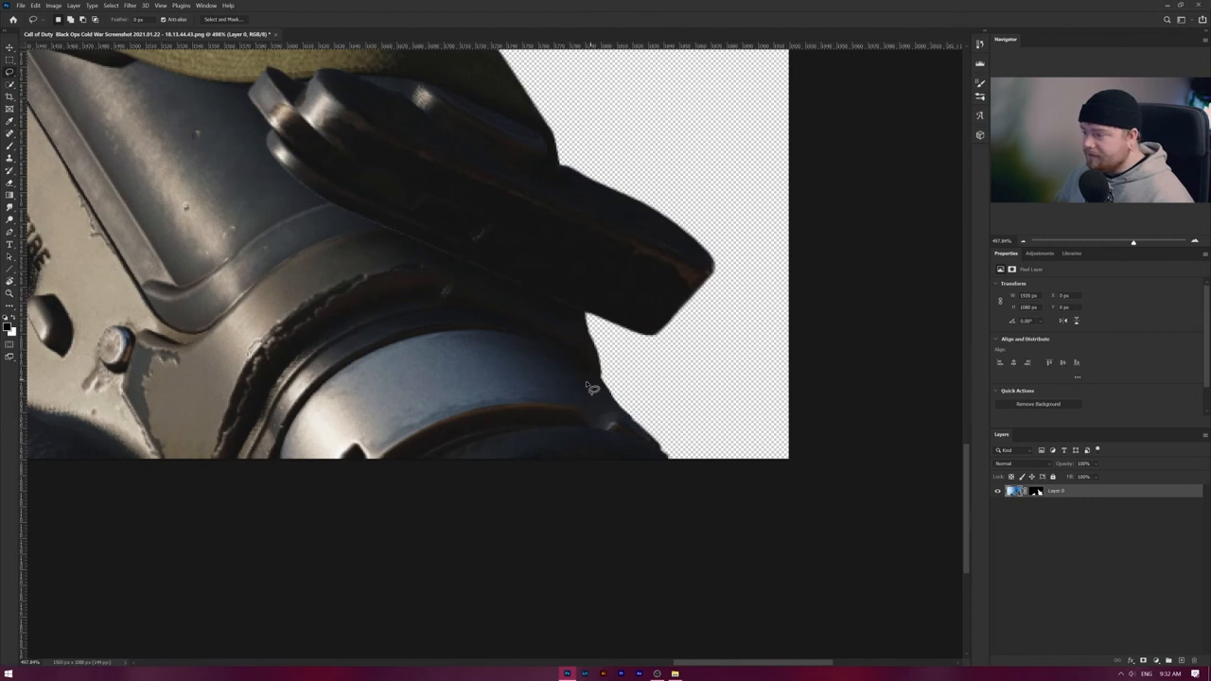
mouse_move(620, 416)
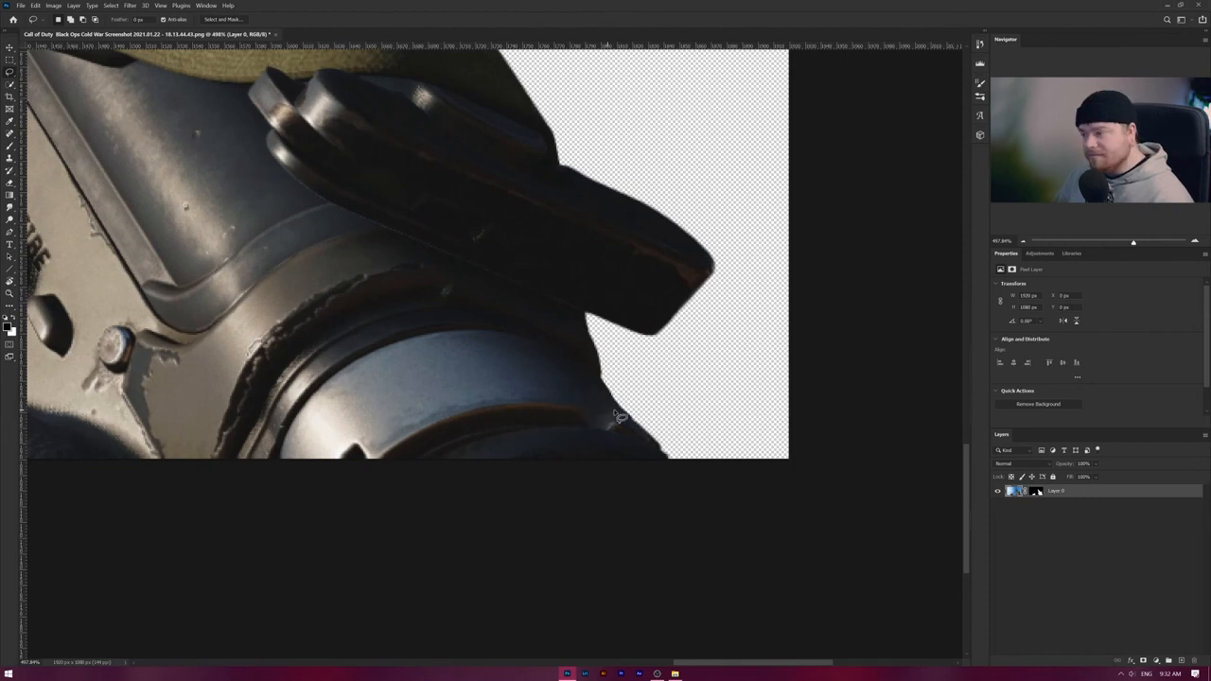
mouse_move(606, 450)
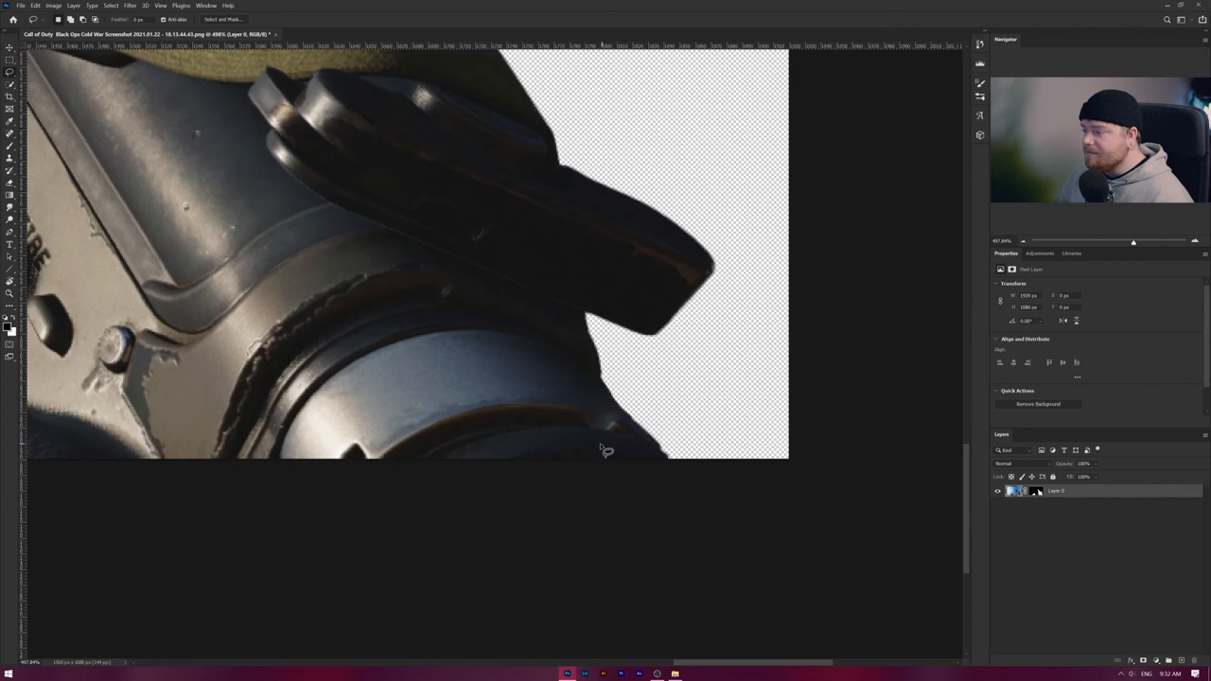
Step: Magnify the spot where the HUD square was removed for touch-up
left_click_drag(606, 450, 779, 469)
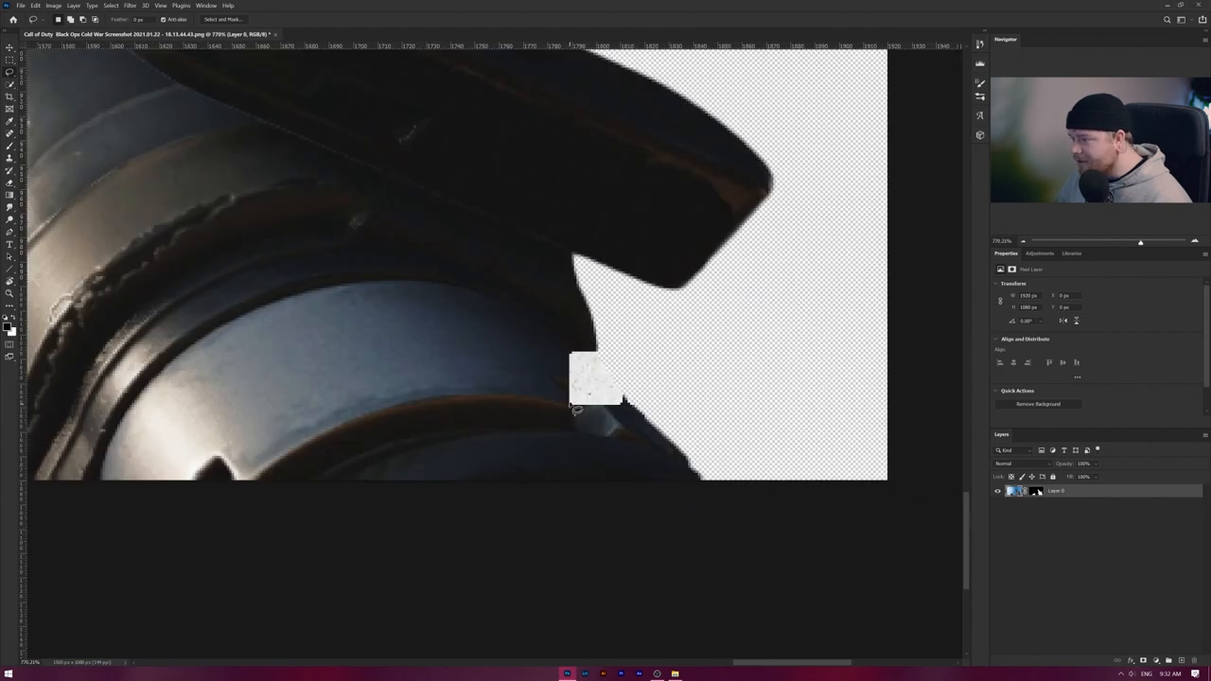
mouse_move(639, 439)
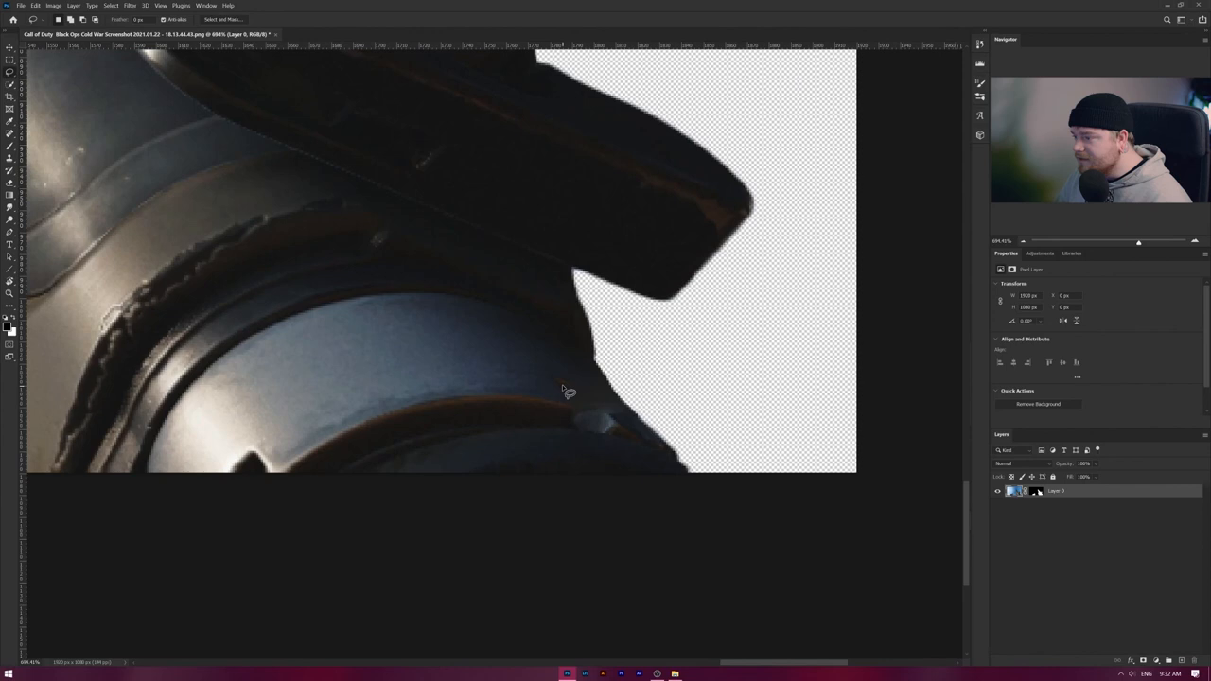
mouse_move(601, 407)
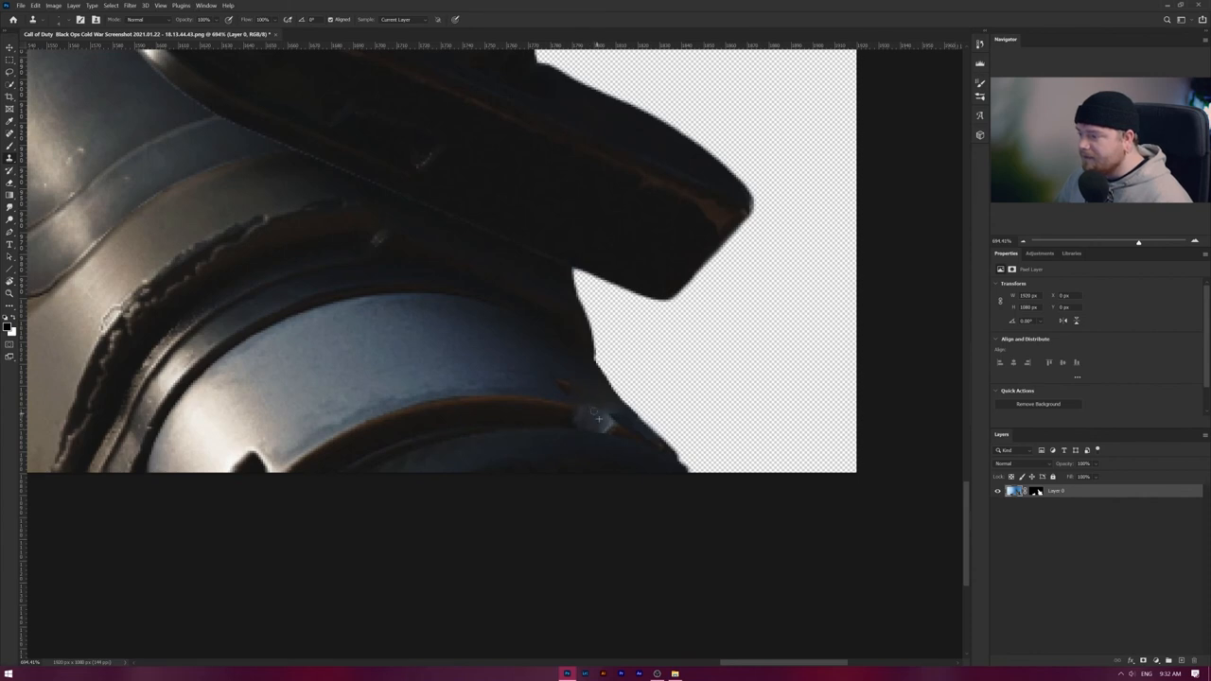
mouse_move(564, 386)
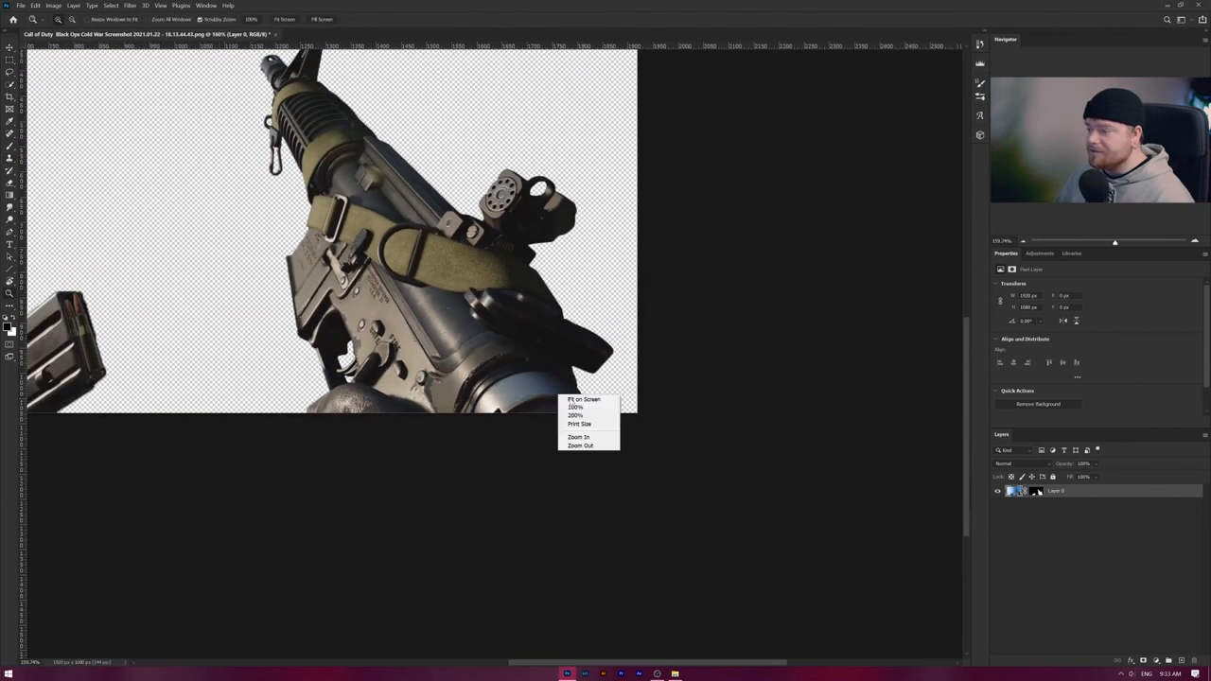
Step: Fit the whole cleaned-up gun render on transparency in the window
left_click(575, 407)
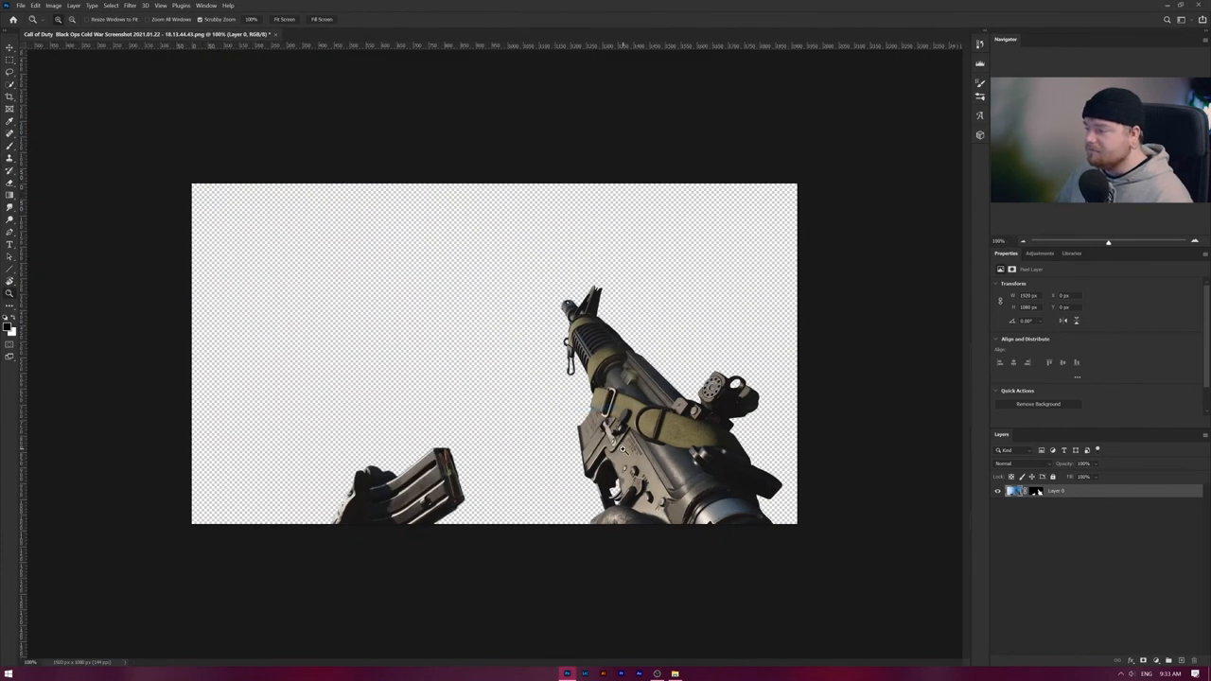
mouse_move(775, 541)
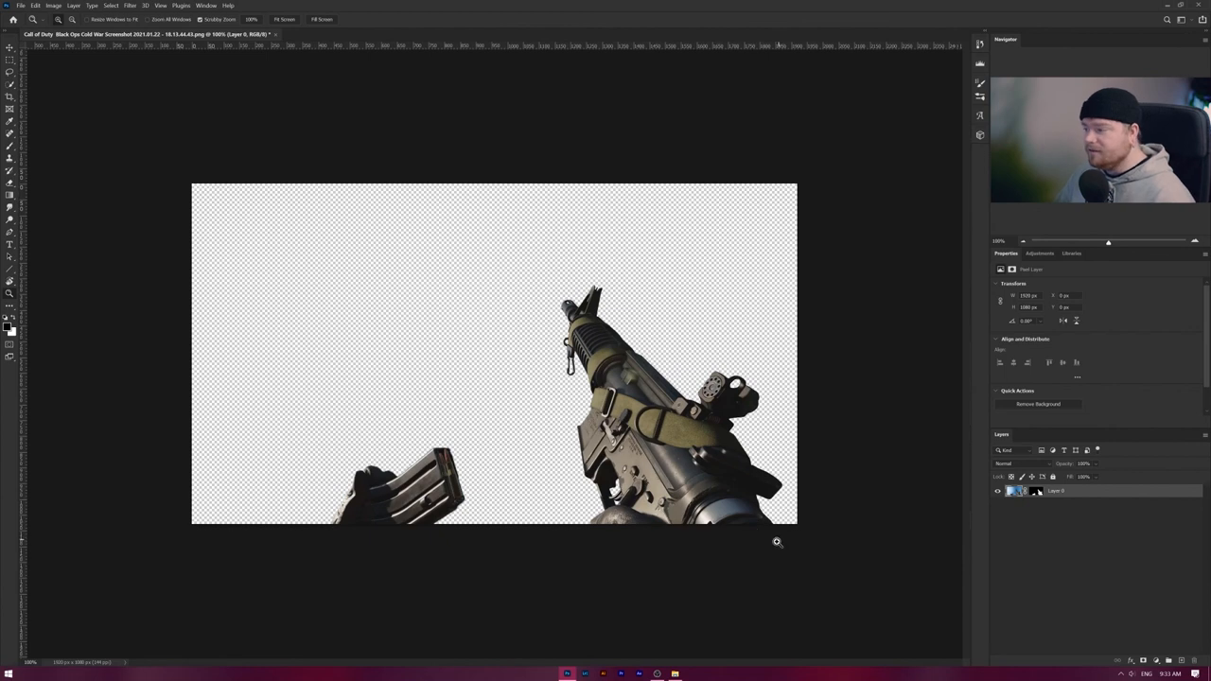
mouse_move(764, 545)
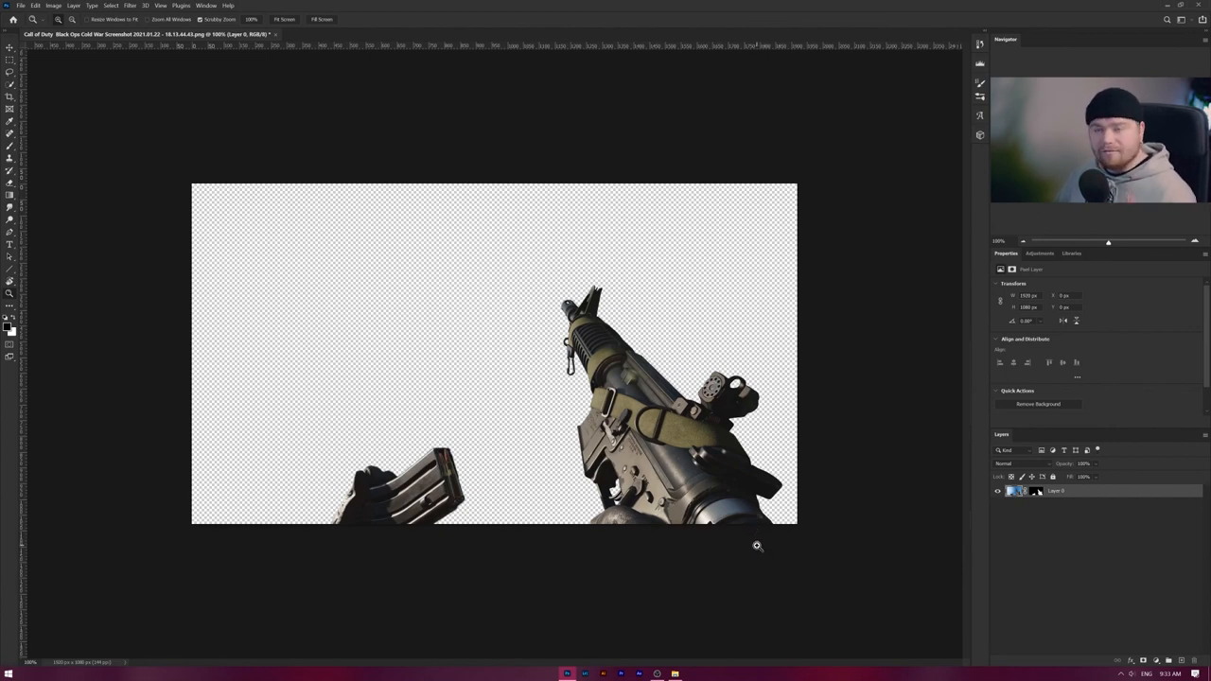
mouse_move(768, 522)
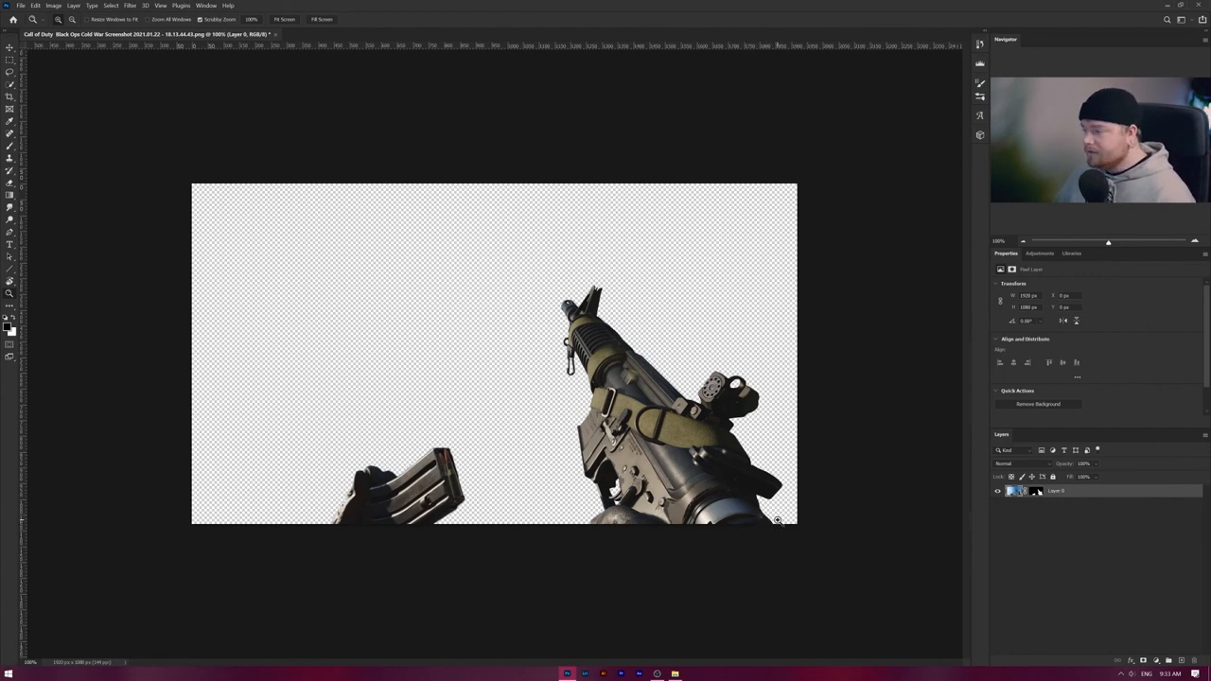
mouse_move(825, 520)
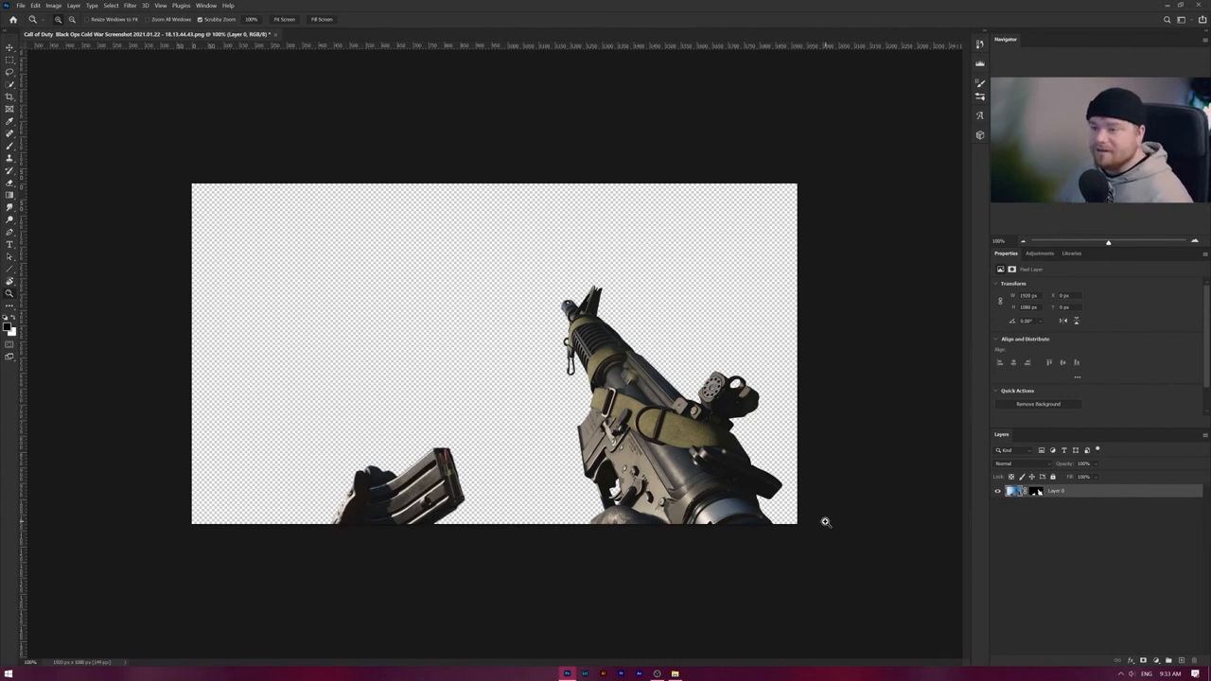
mouse_move(866, 530)
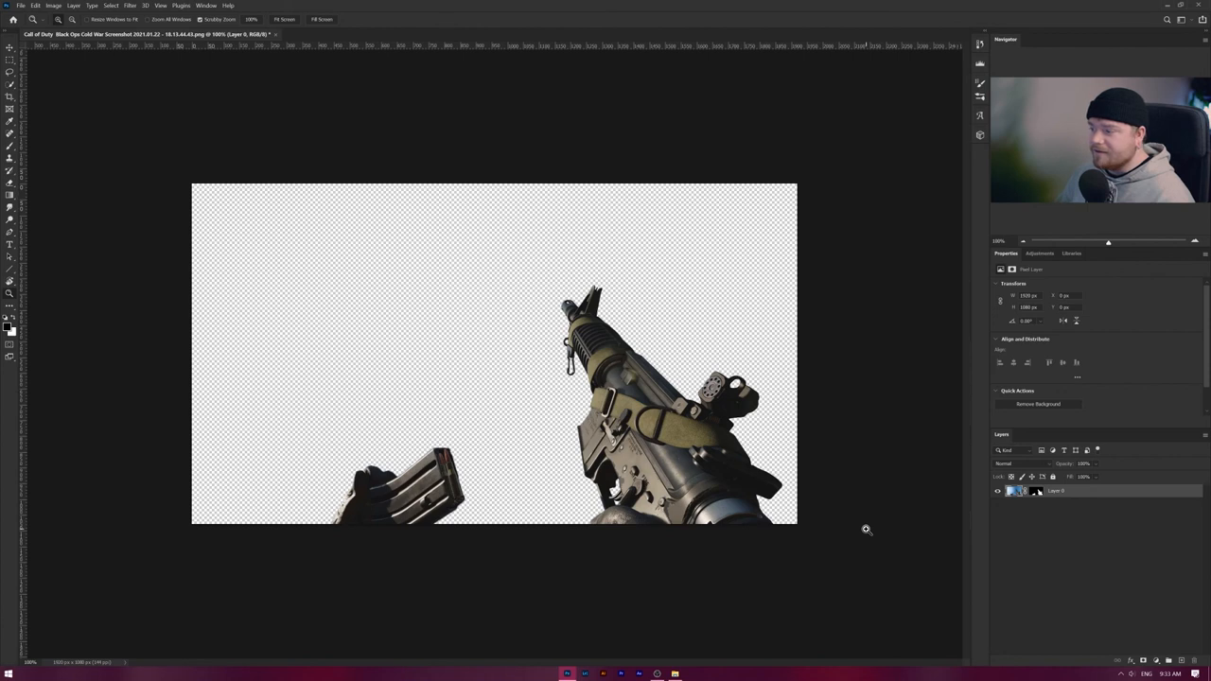